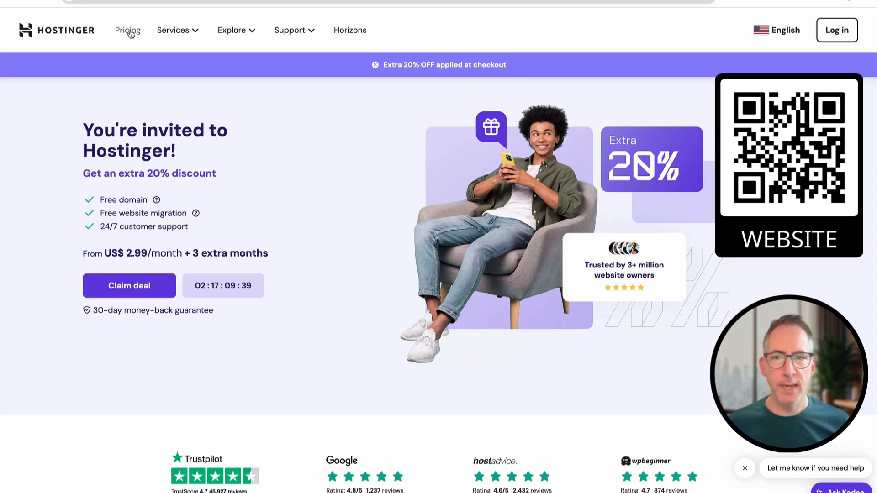
- Show the hosting plan prices for a 1-month subscription and scroll down to the plan features
click(127, 30)
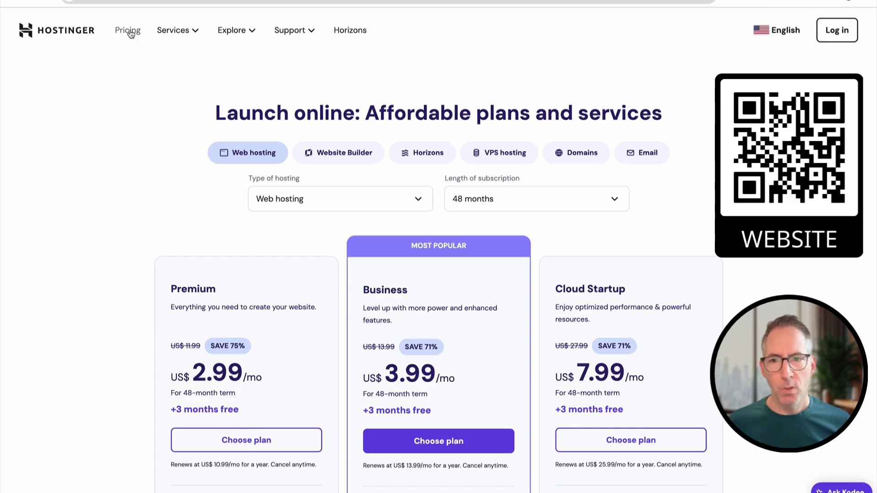
mouse_move(339, 199)
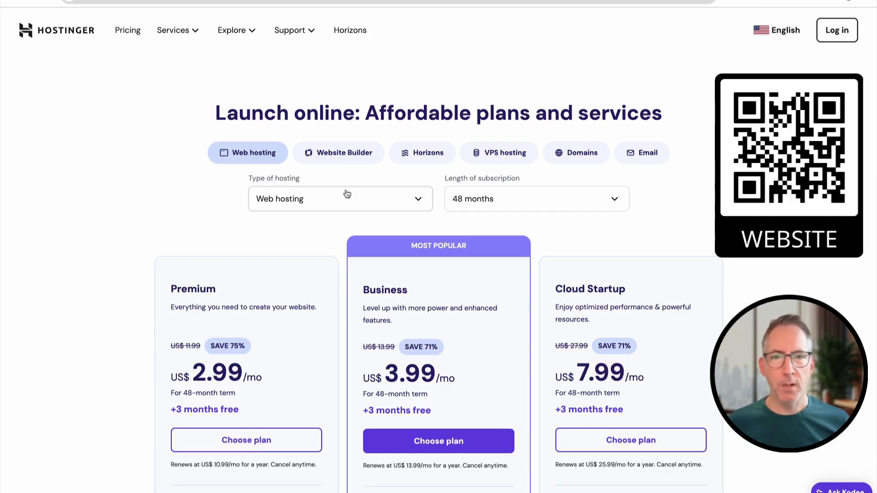
click(535, 199)
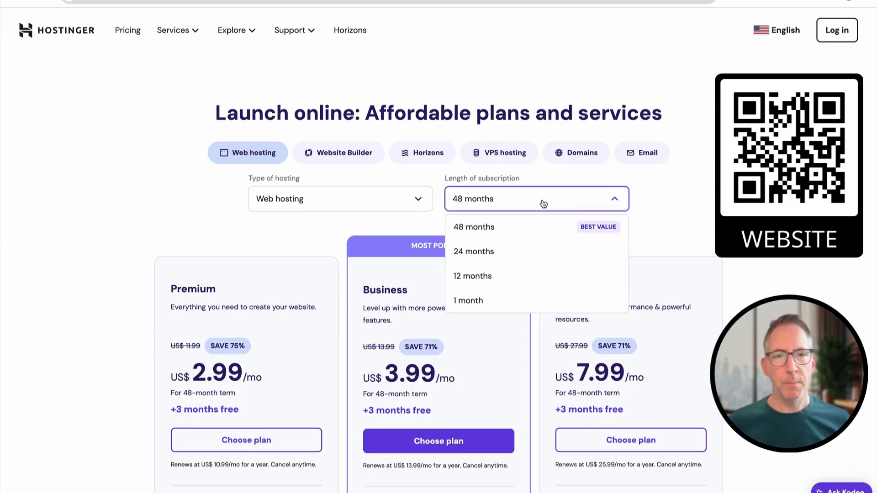
click(468, 301)
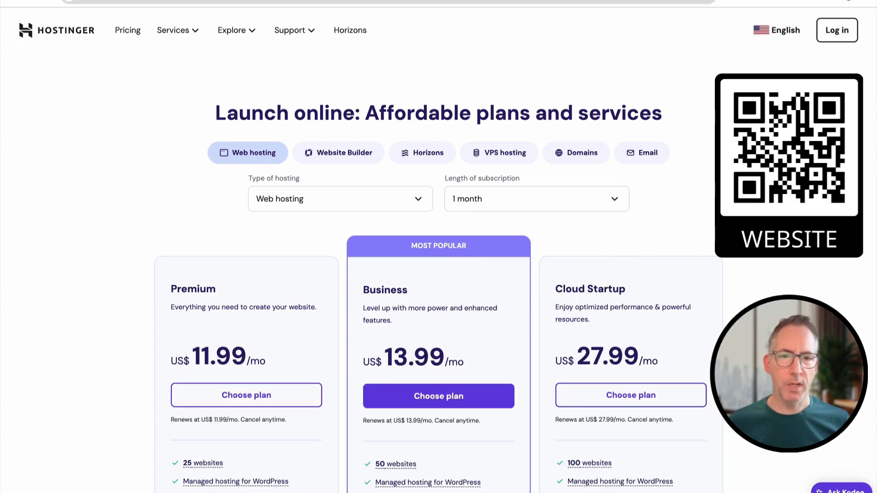
scroll(down, 3)
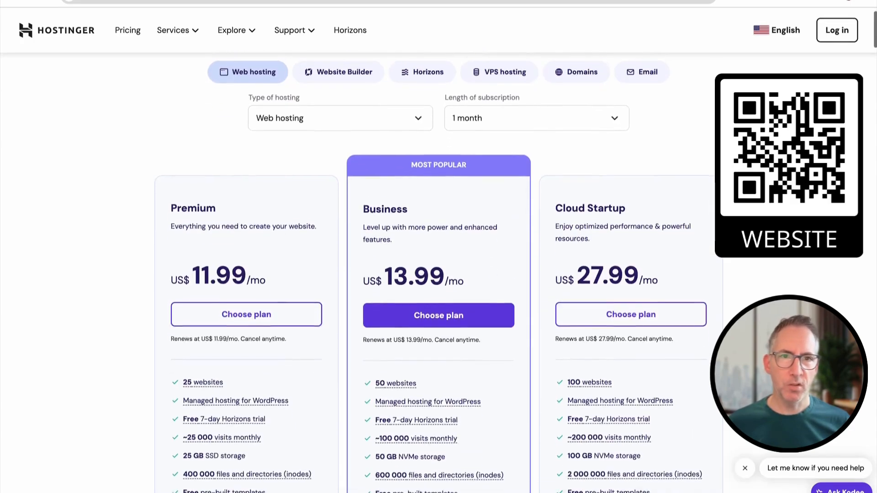
scroll(down, 3)
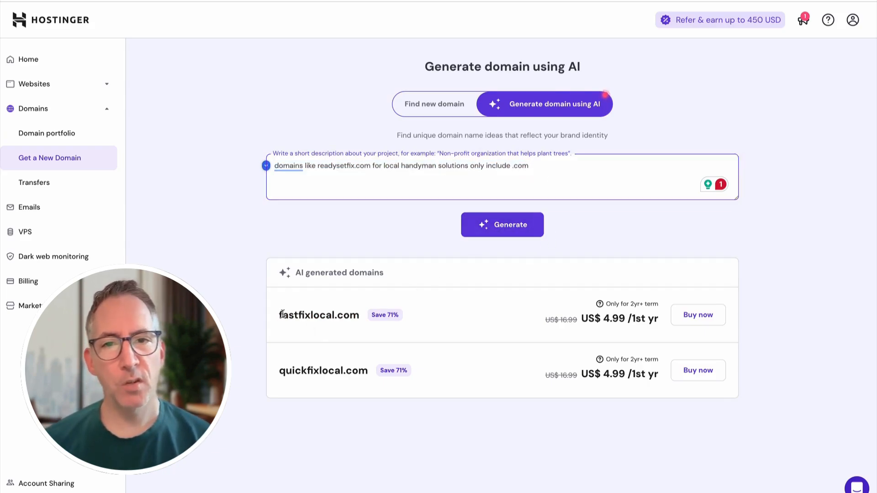
- Select the fastfixlocal.com suggestion and buy it with 1-year billing
double_click(319, 314)
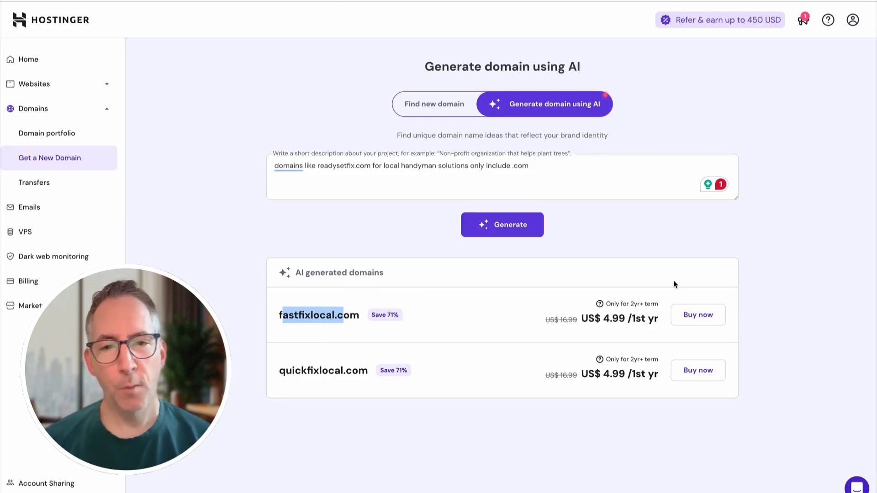
click(698, 314)
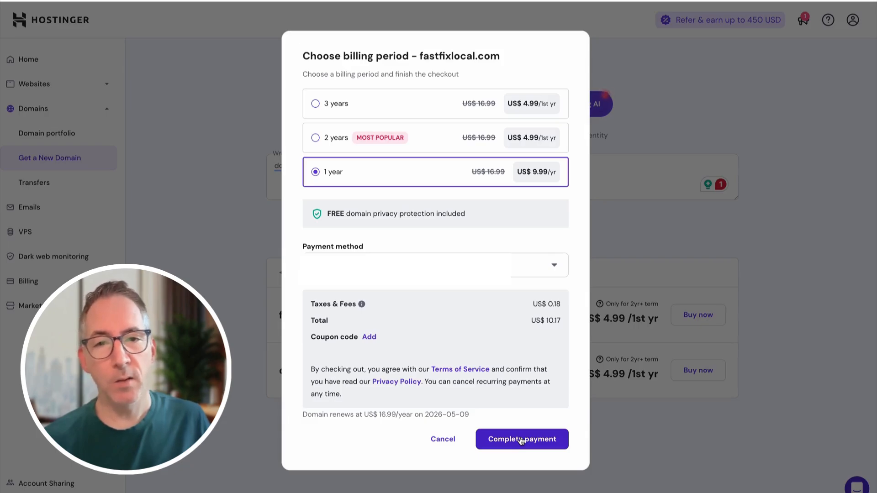
click(521, 439)
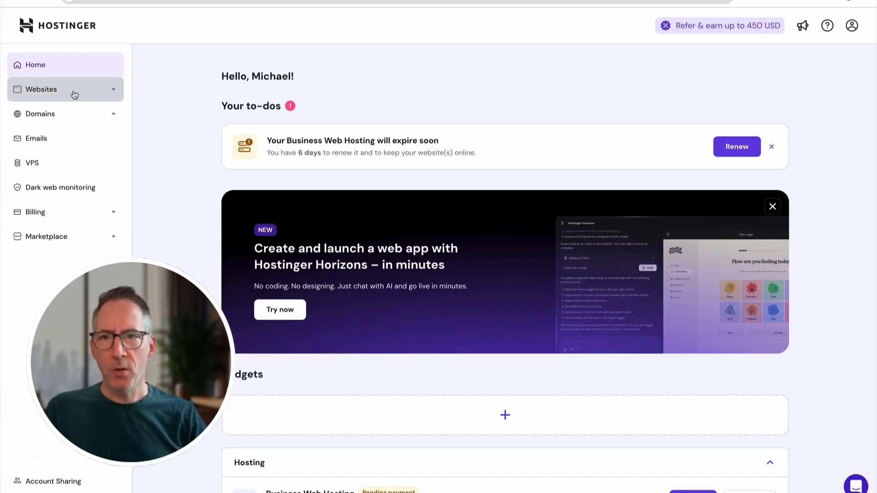
- From the Websites list, add a new website under Business Web Hosting
click(41, 89)
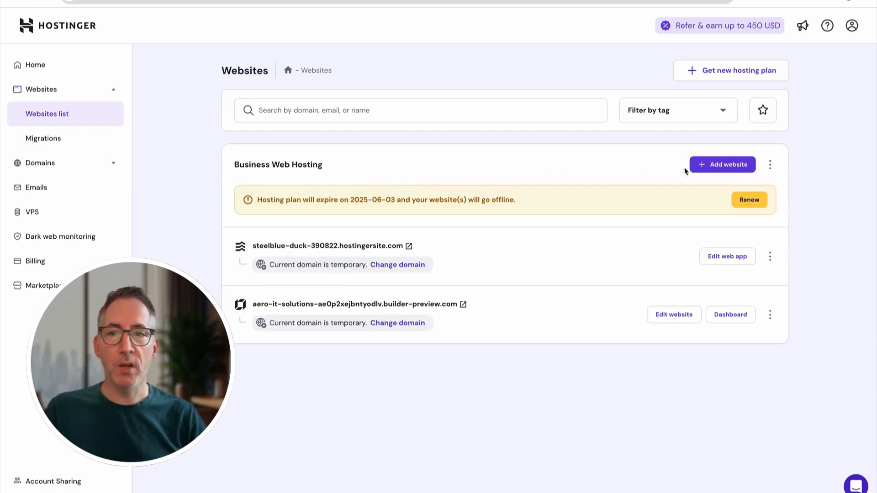
click(722, 165)
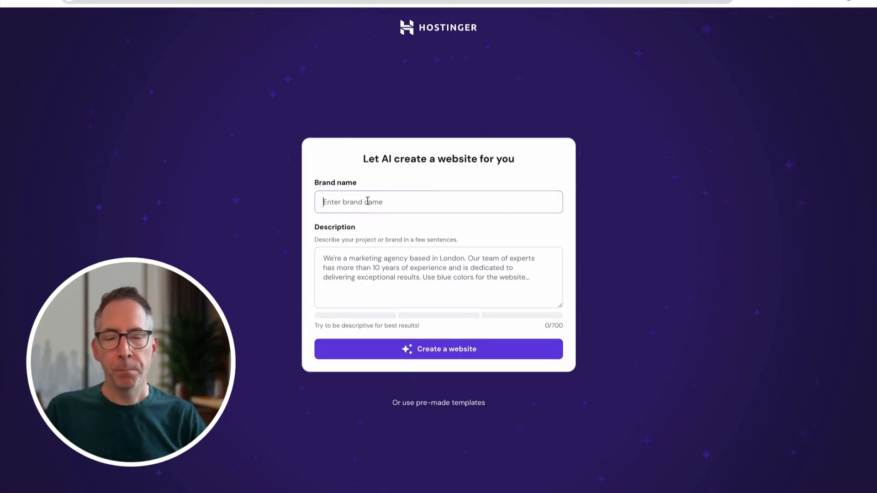
- Enter brand 'Fast Fix Local' with a local handyman service company description and create the site
text(Fast Fix Loca)
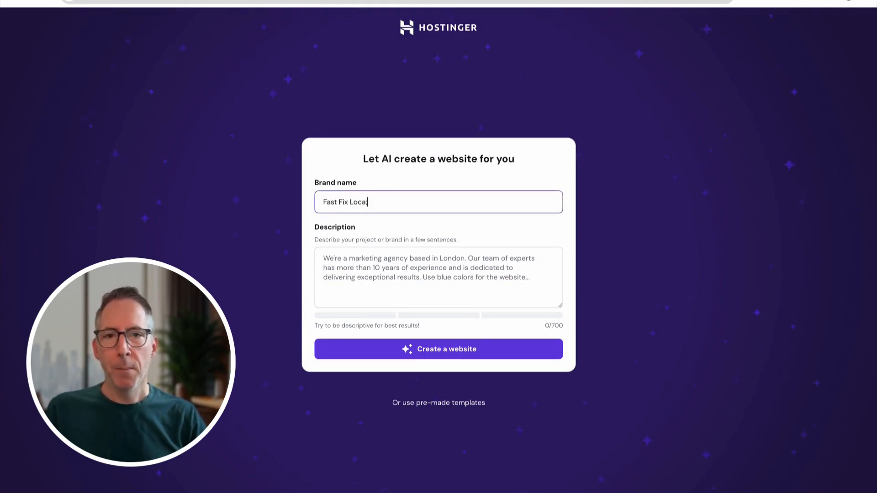
click(438, 278)
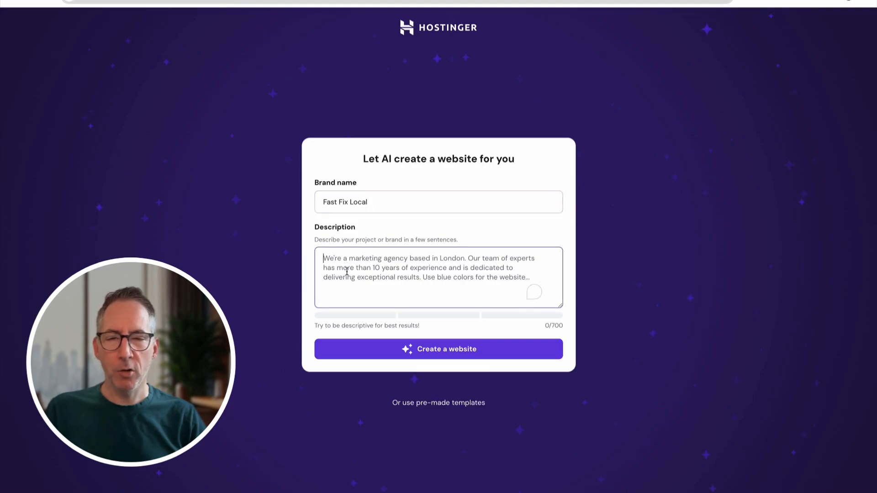
text(This is a website for a)
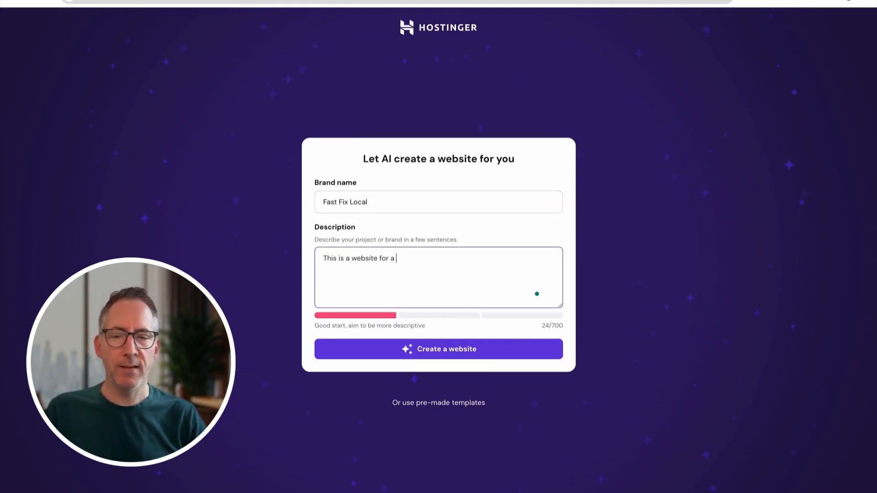
text(local handym)
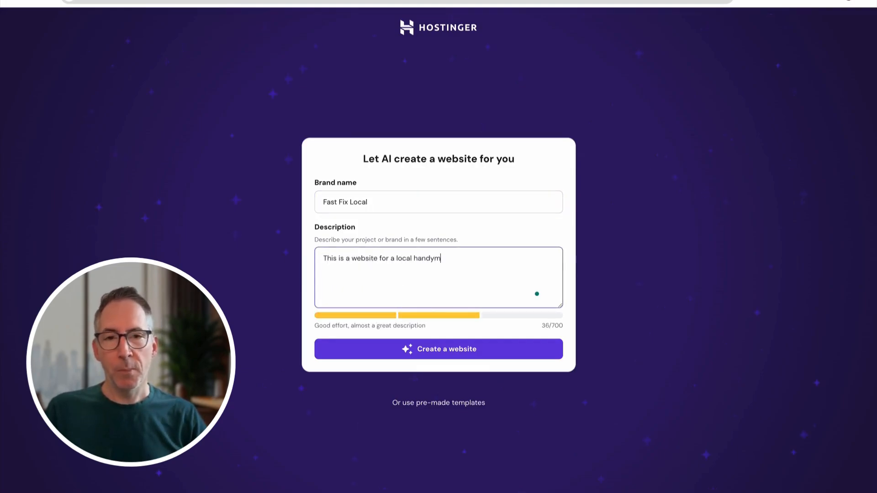
text(an servb)
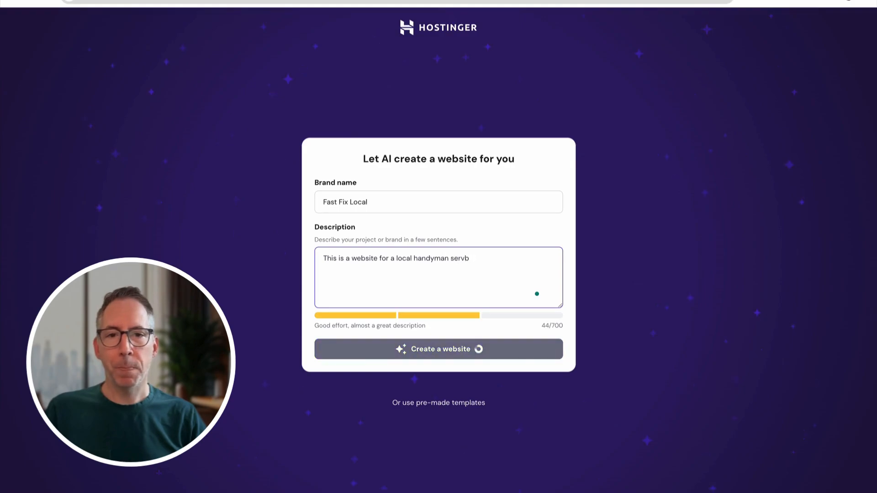
text(ice c)
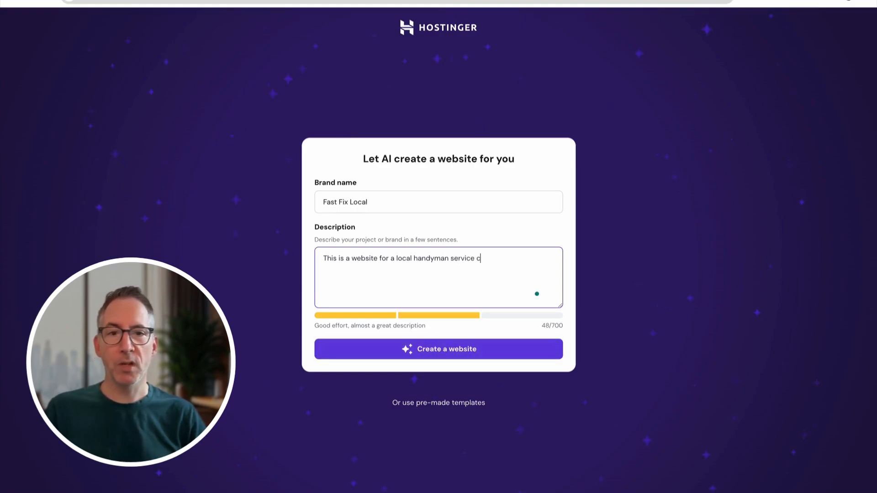
text(ompany)
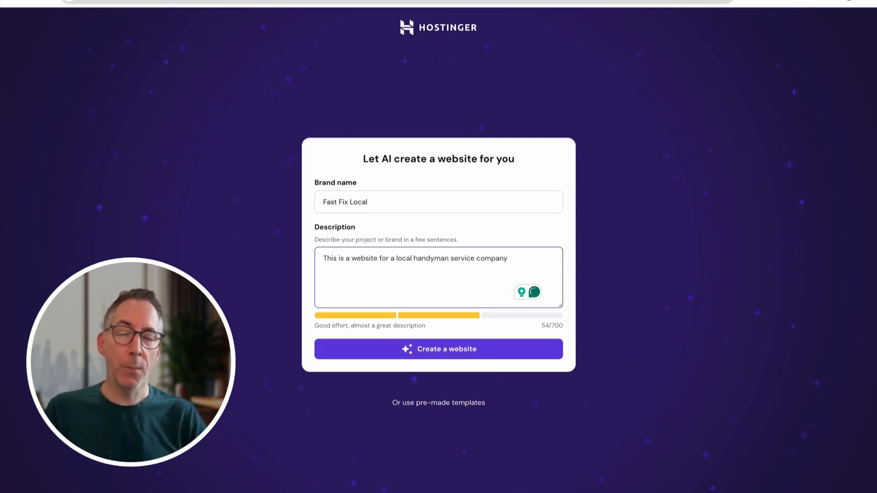
text(They)
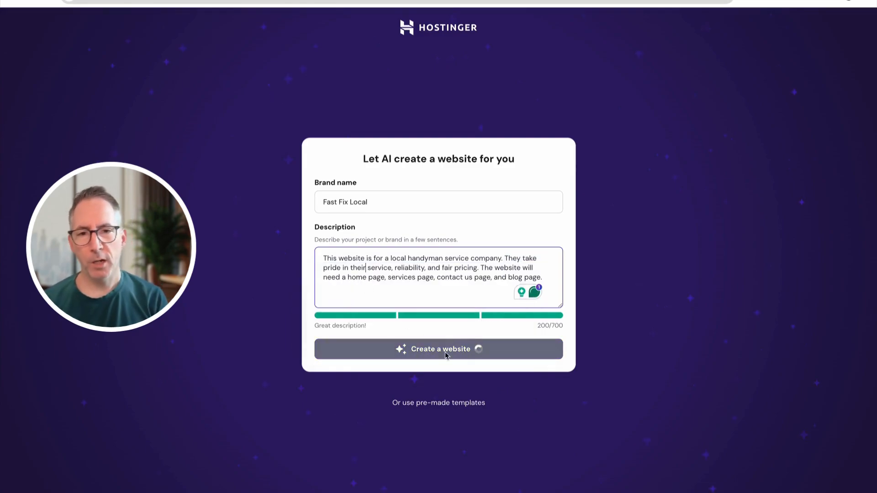
click(438, 349)
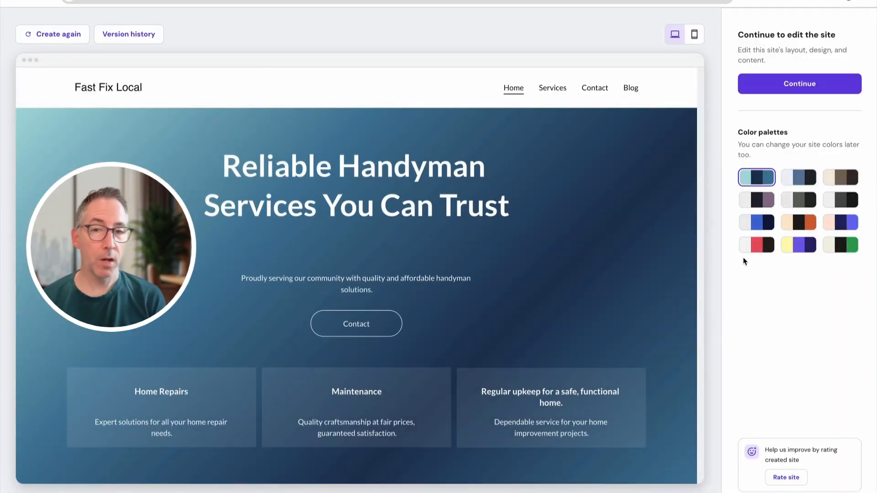
- Try the dark colour palettes, review the preview pages, and continue to the editor
click(756, 244)
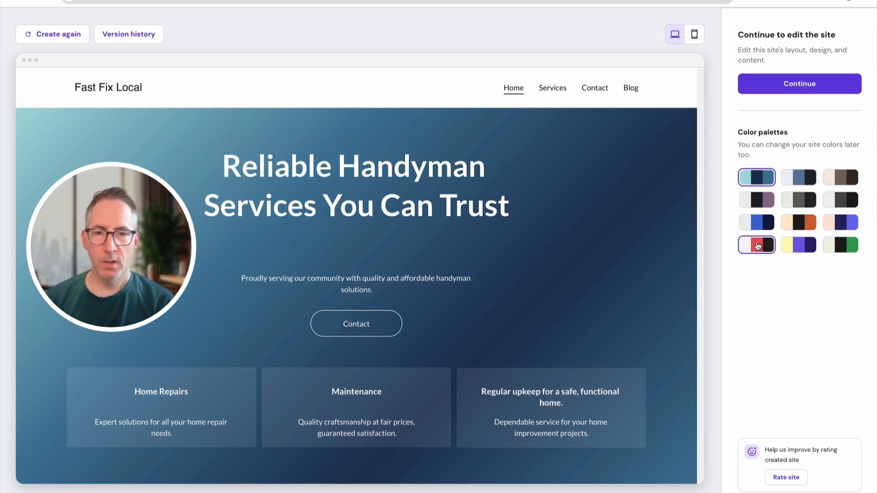
click(755, 244)
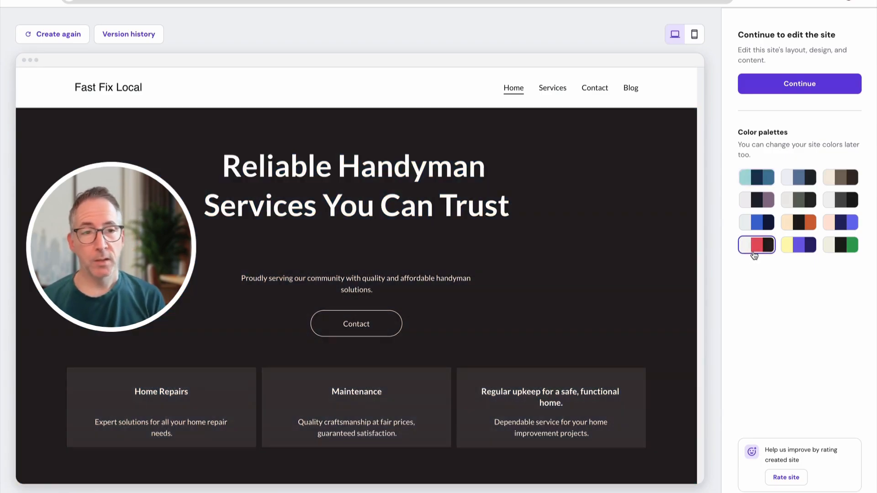
click(799, 222)
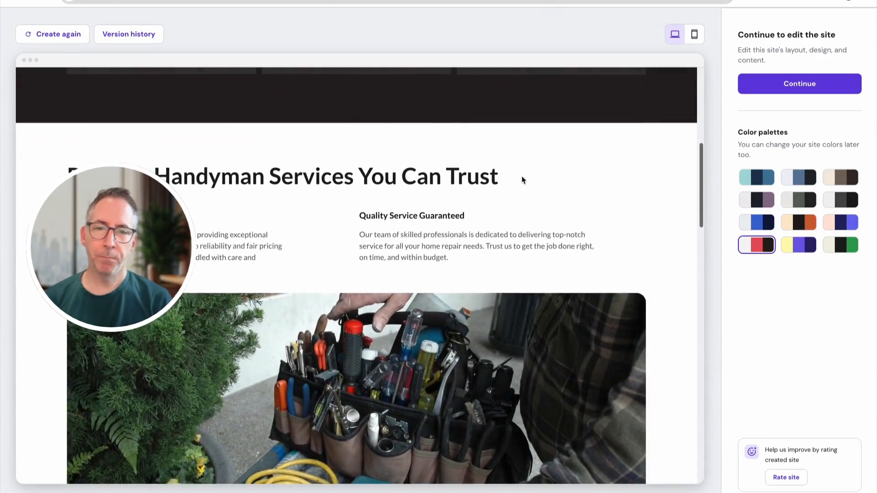
scroll(down, 3)
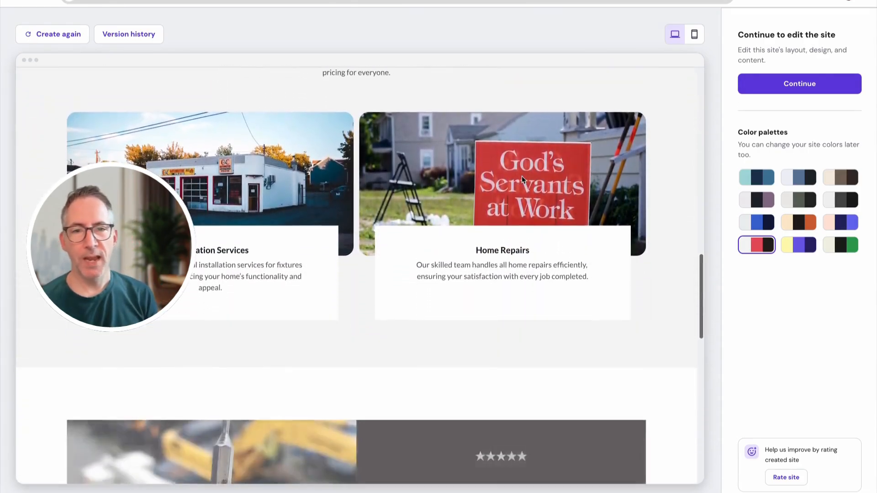
scroll(down, 3)
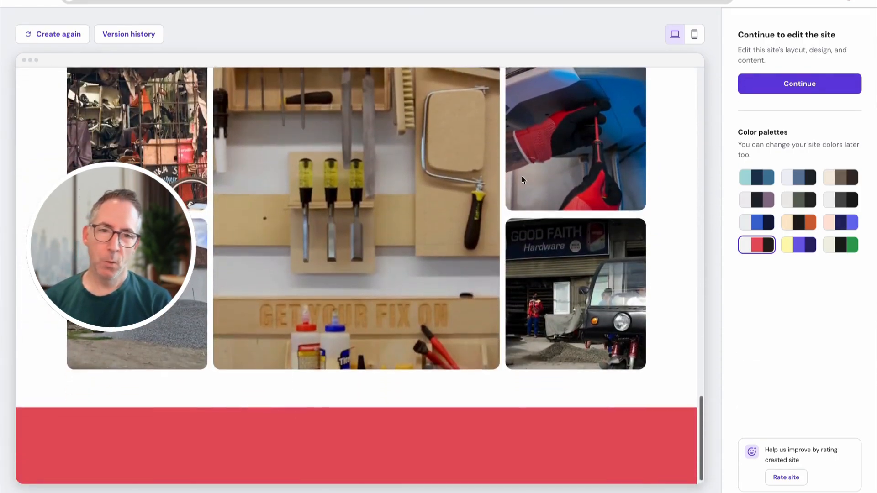
scroll(down, 3)
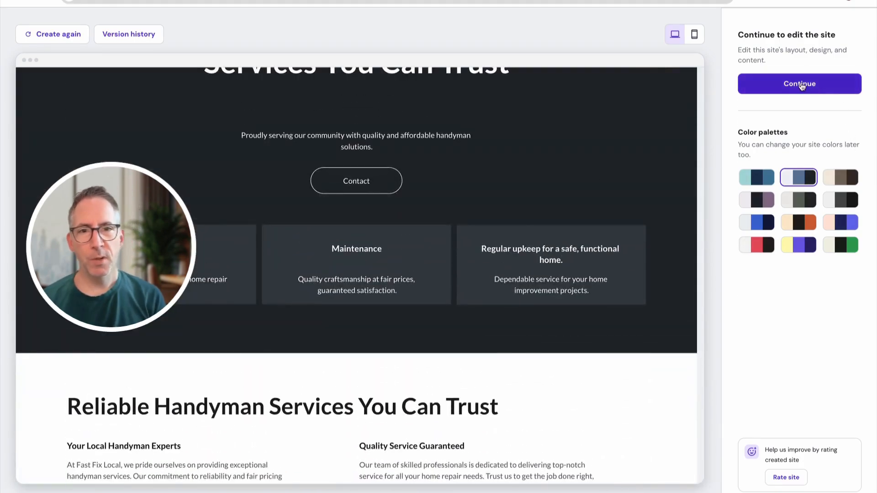
click(799, 83)
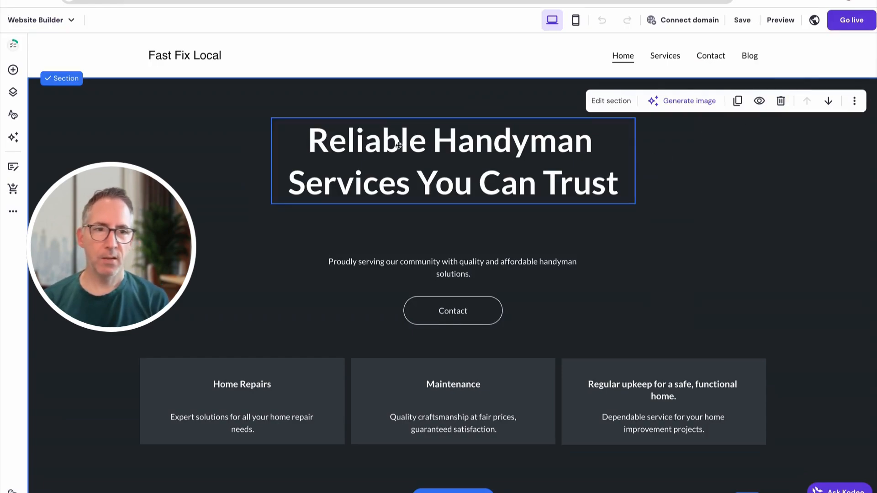
- Replace the header logo with the uploaded Fast Fix Local handyman logo image
click(184, 55)
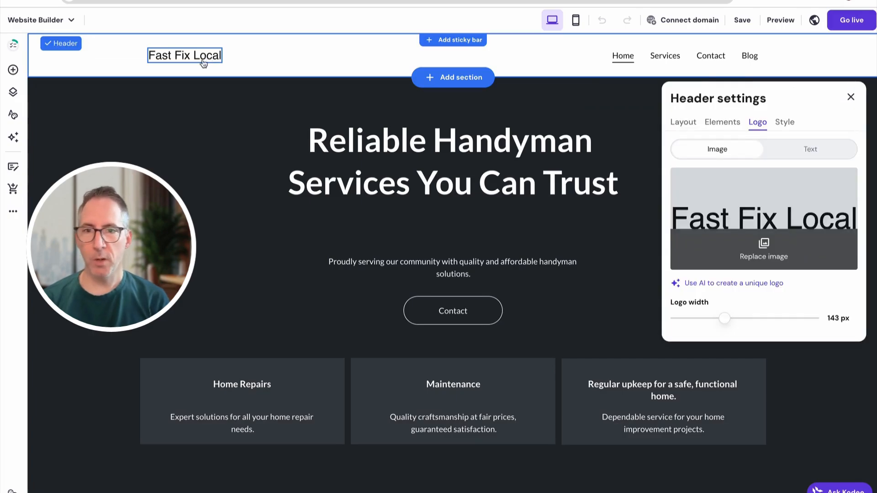
click(763, 249)
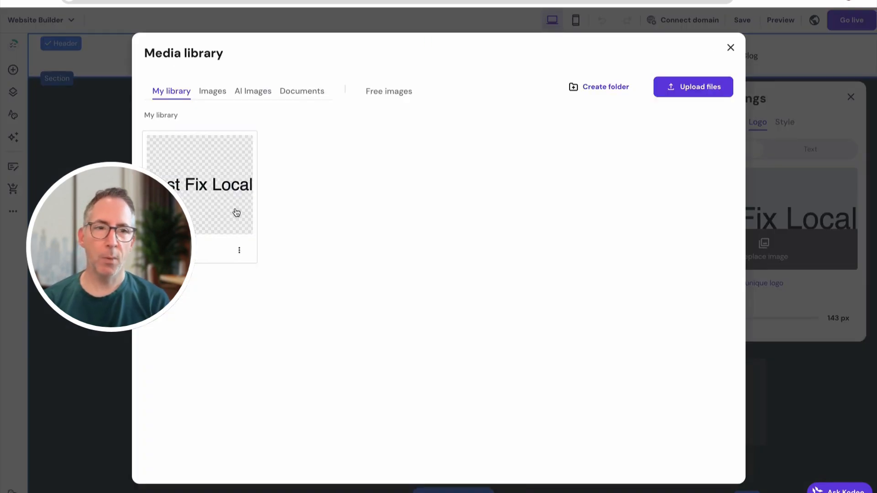
click(730, 47)
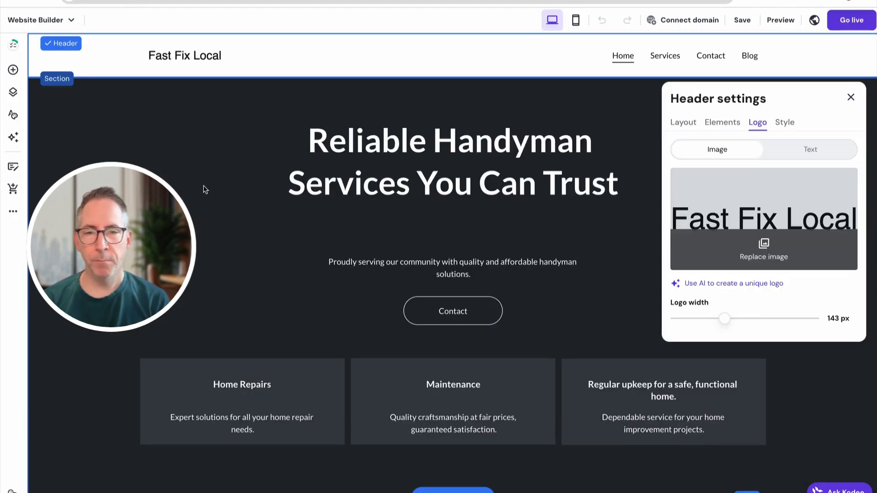
click(763, 250)
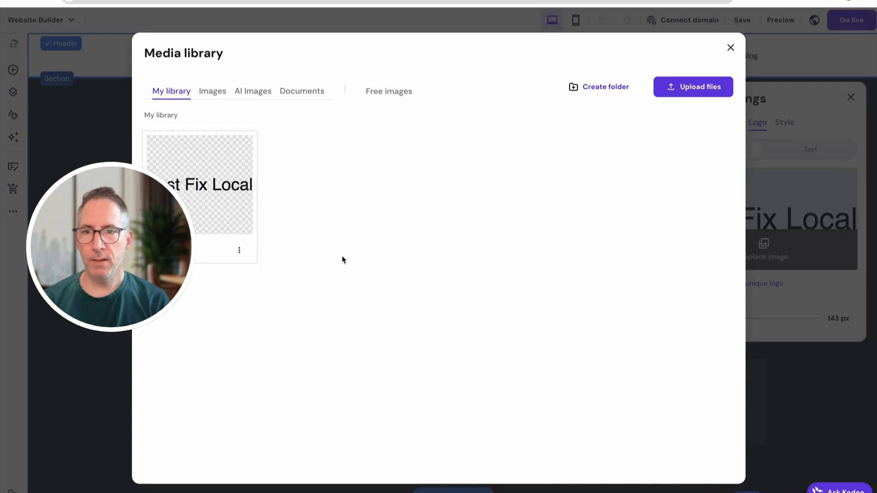
click(692, 87)
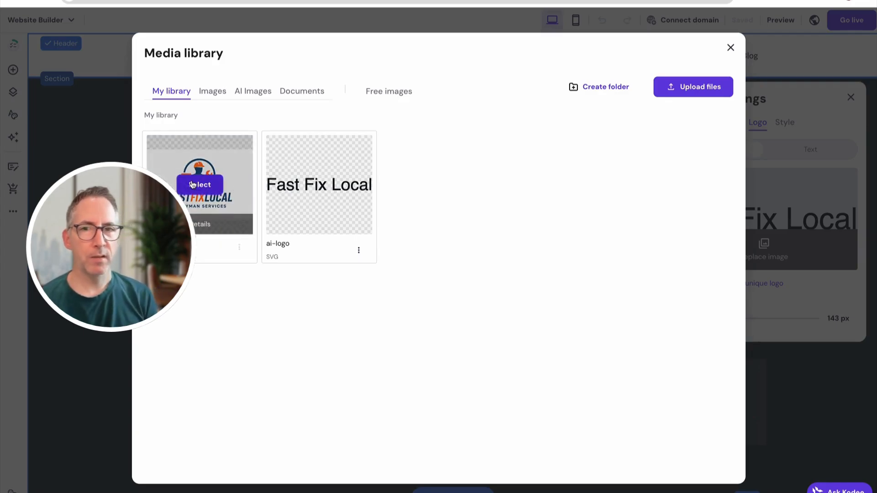
click(199, 184)
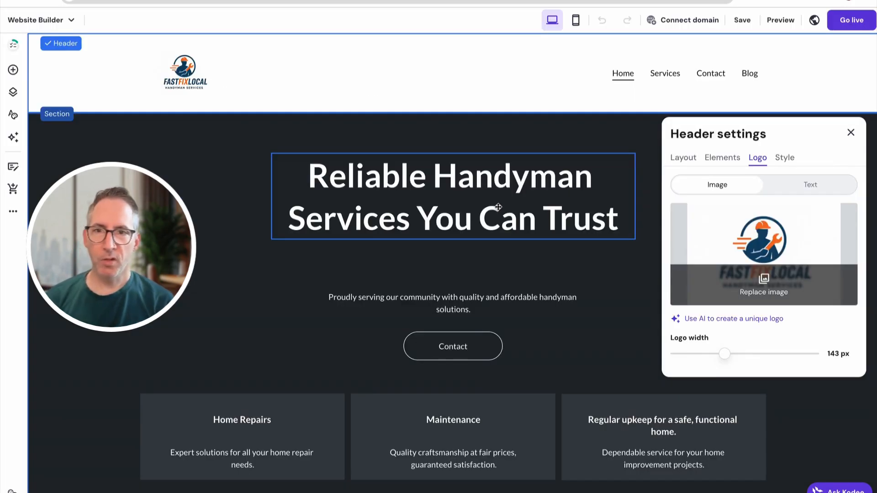
- Widen the header logo to about 234 px
click(184, 73)
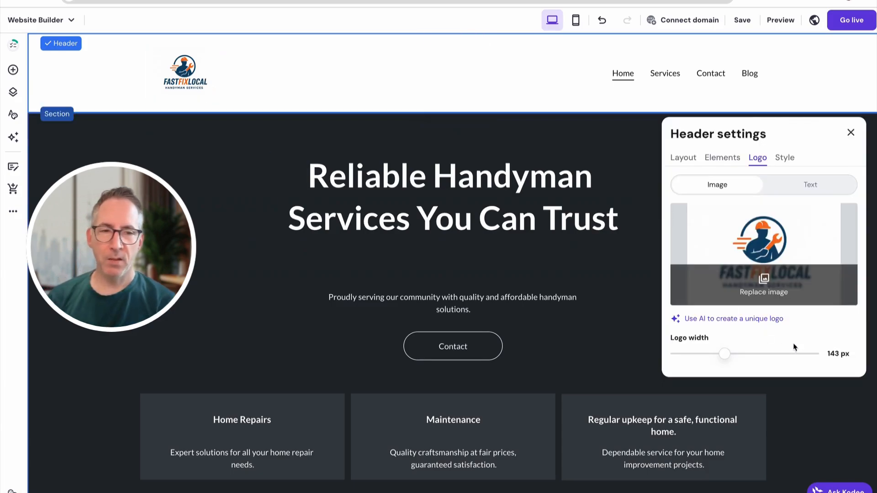
drag(725, 353, 744, 354)
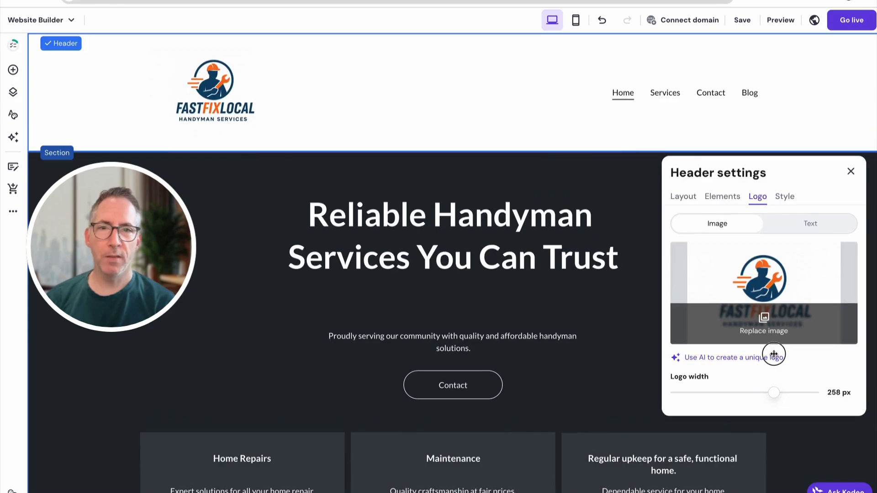
drag(773, 393, 765, 385)
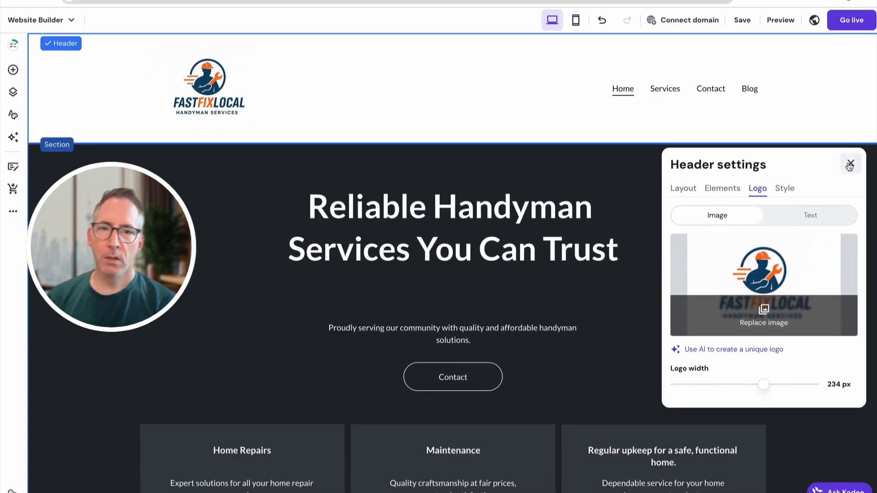
- Close Header settings, select the hero headline, and scroll through the home page sections
click(850, 164)
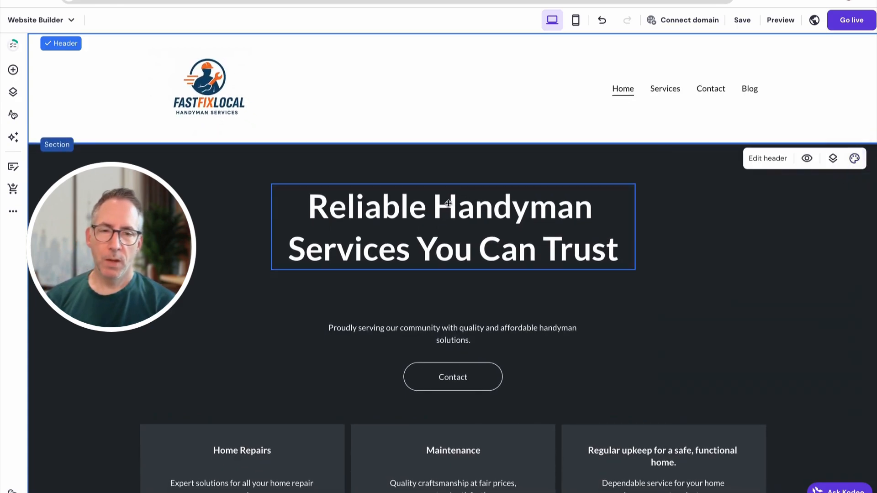
click(451, 228)
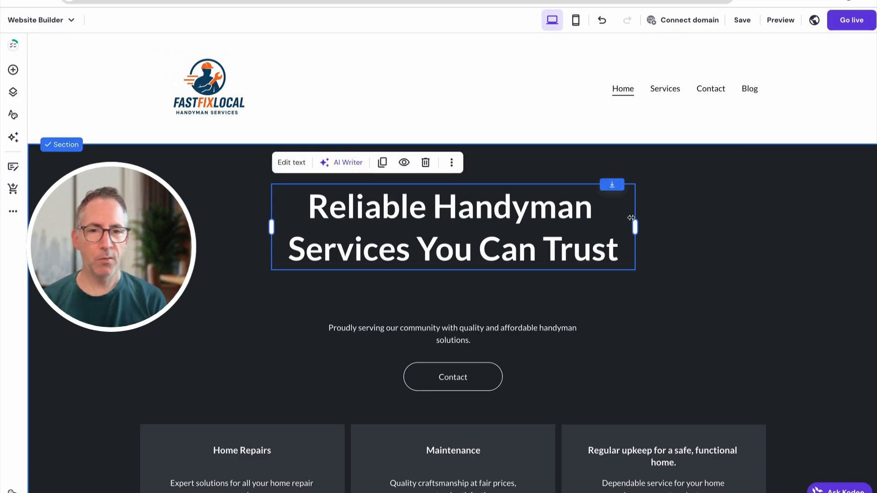
click(453, 333)
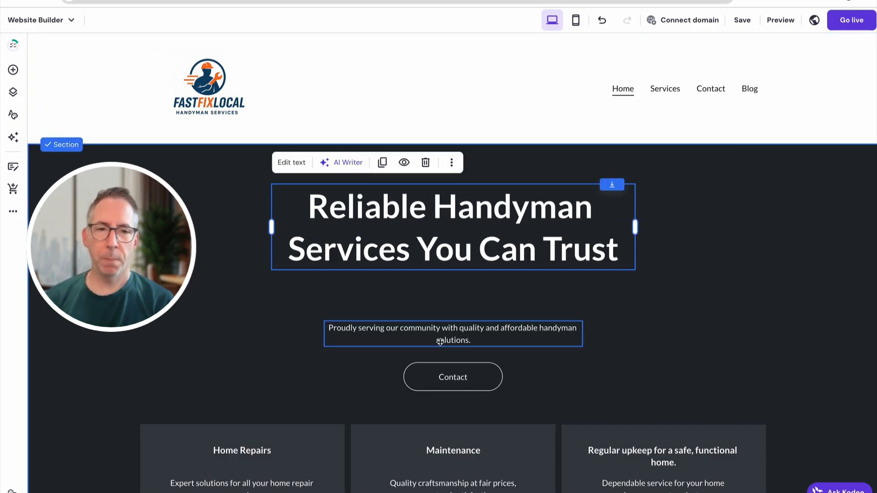
scroll(down, 3)
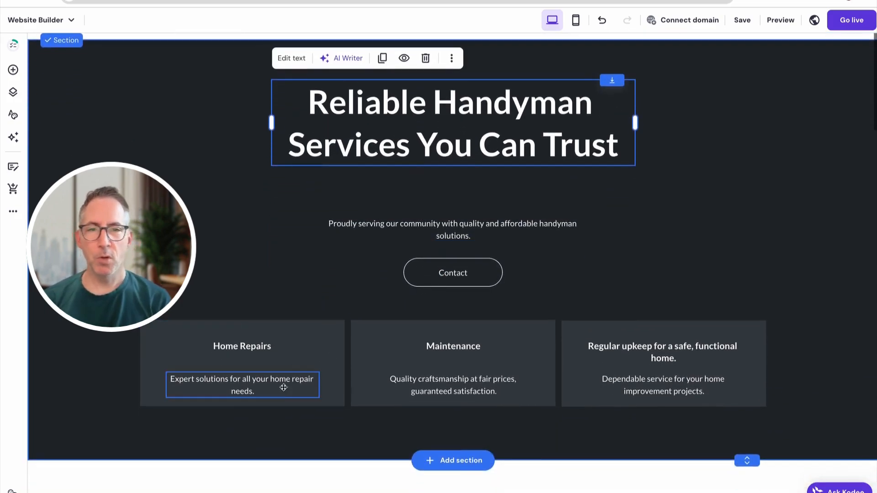
scroll(down, 3)
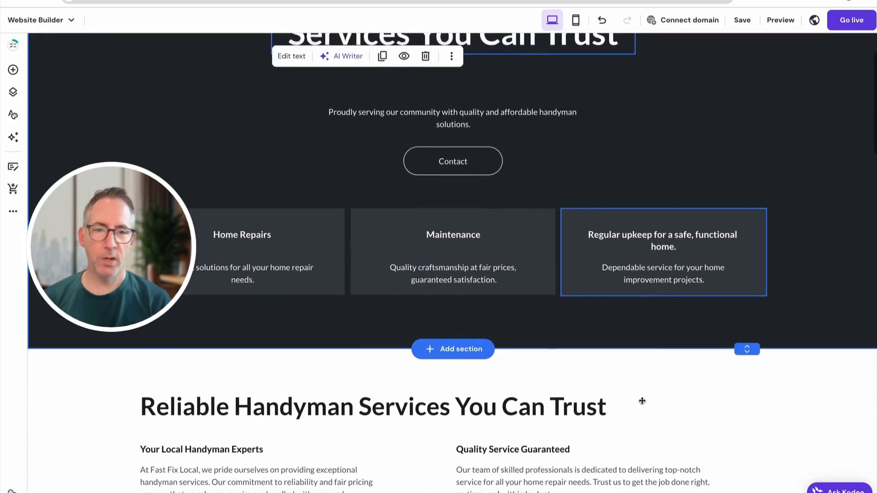
scroll(down, 3)
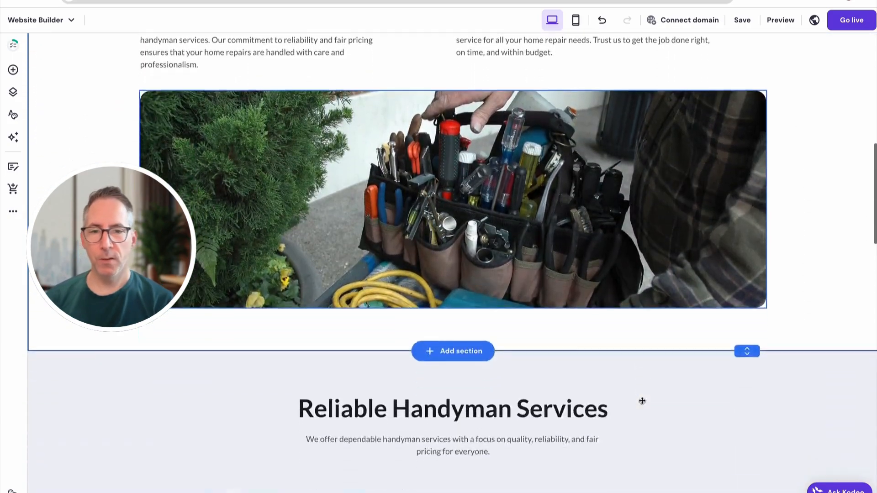
scroll(down, 3)
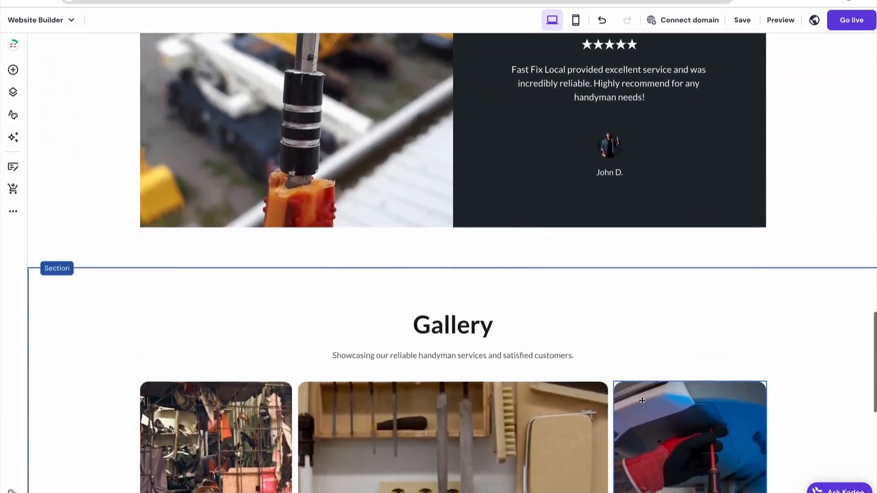
scroll(up, 3)
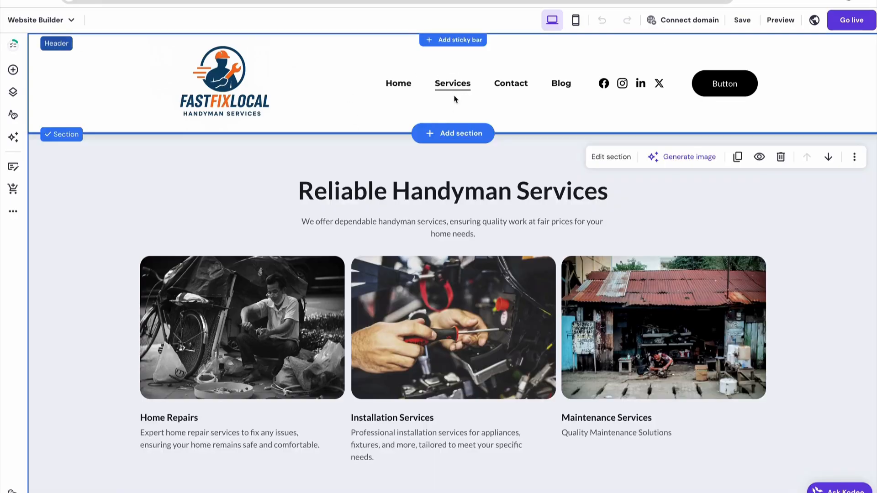
- Scroll through the Services, Contact and Blog pages, then select the site header
scroll(down, 3)
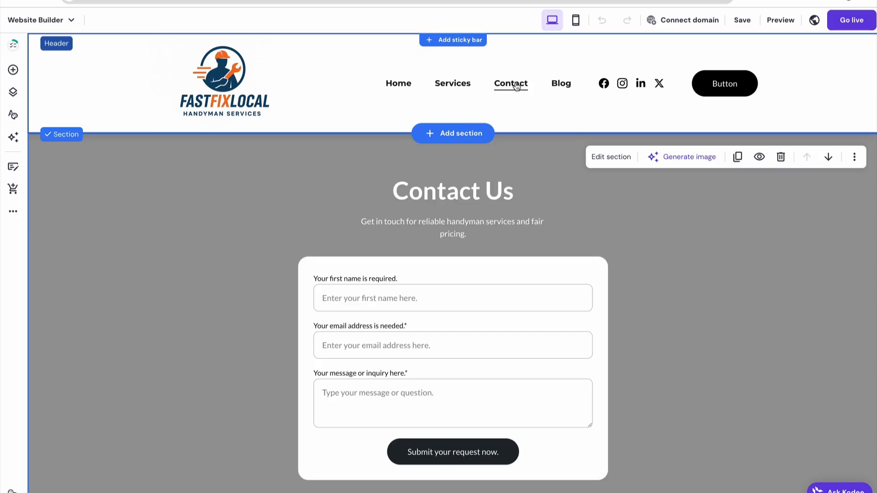
scroll(down, 3)
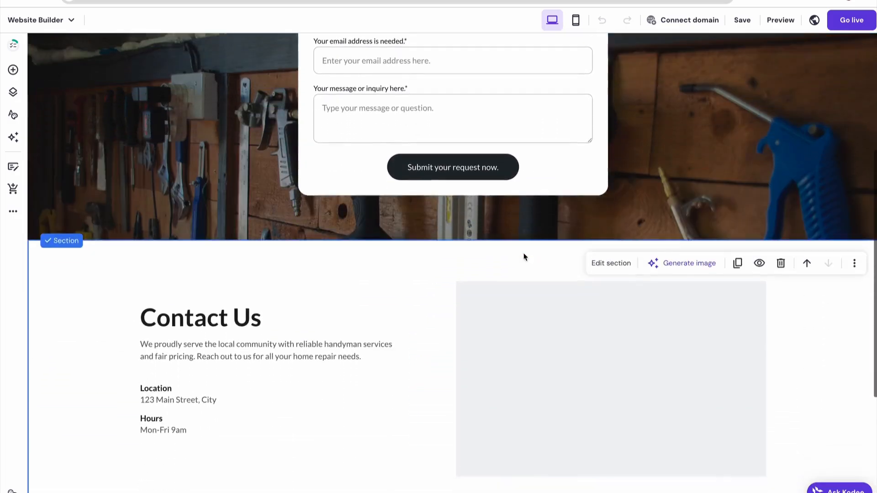
scroll(down, 3)
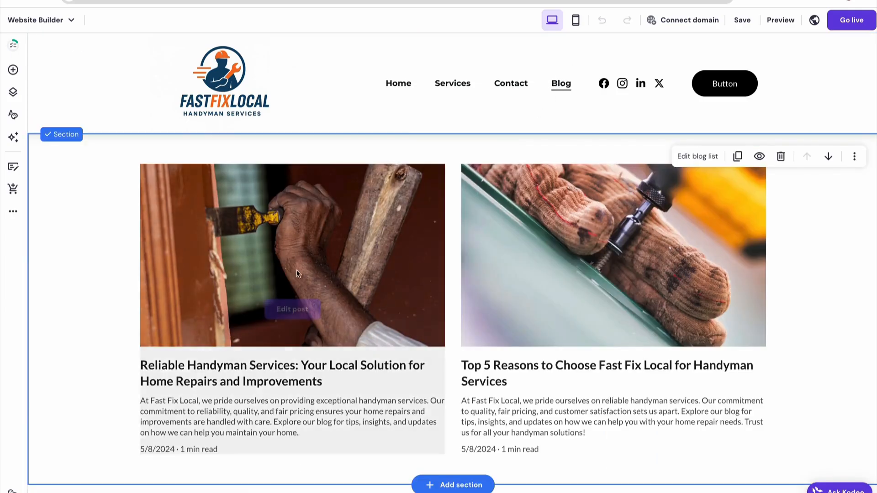
scroll(down, 3)
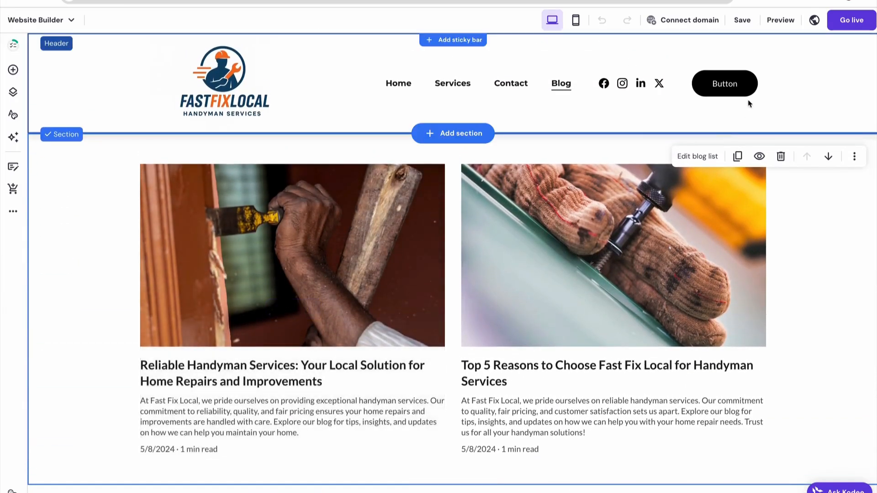
click(724, 83)
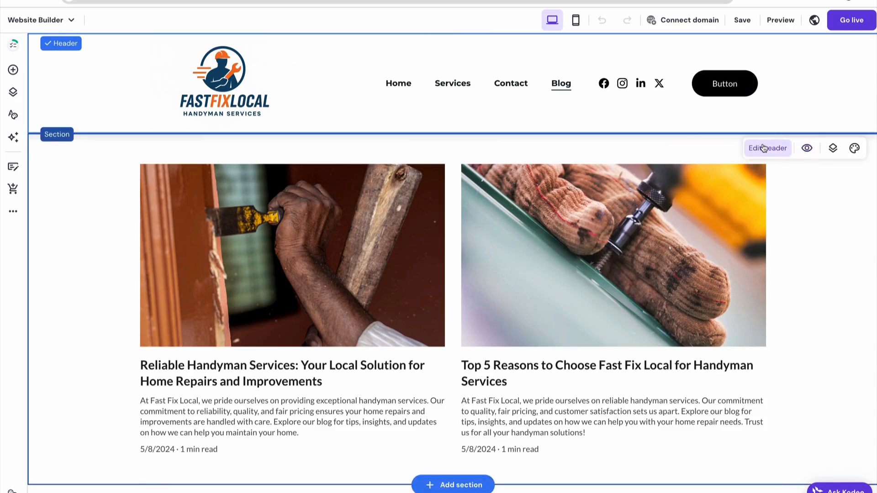
- Give the header button an orange fill colour f66e1b
click(768, 148)
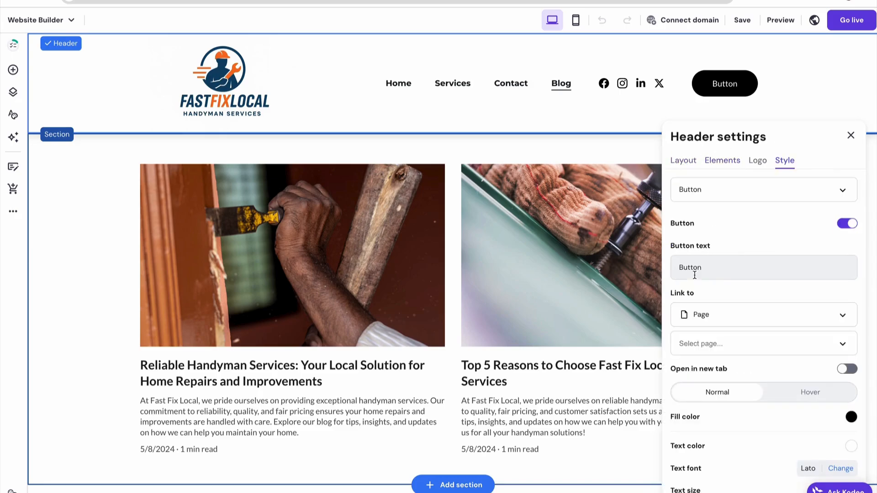
scroll(down, 3)
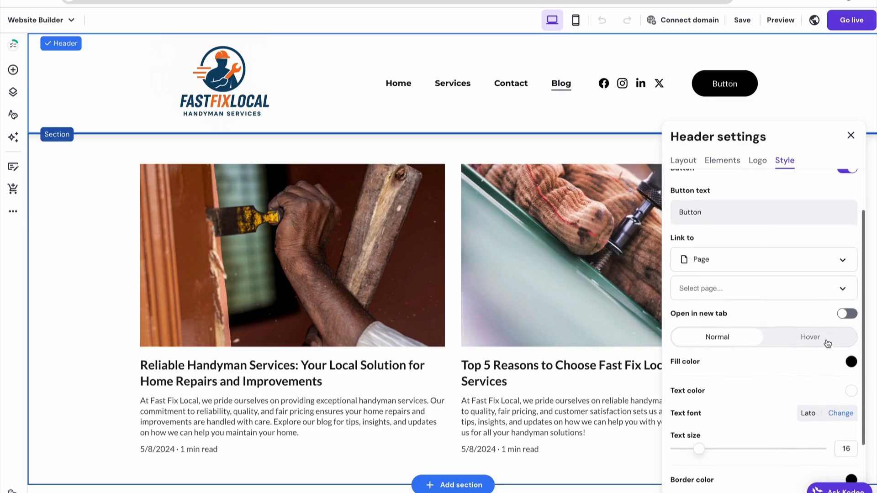
click(850, 362)
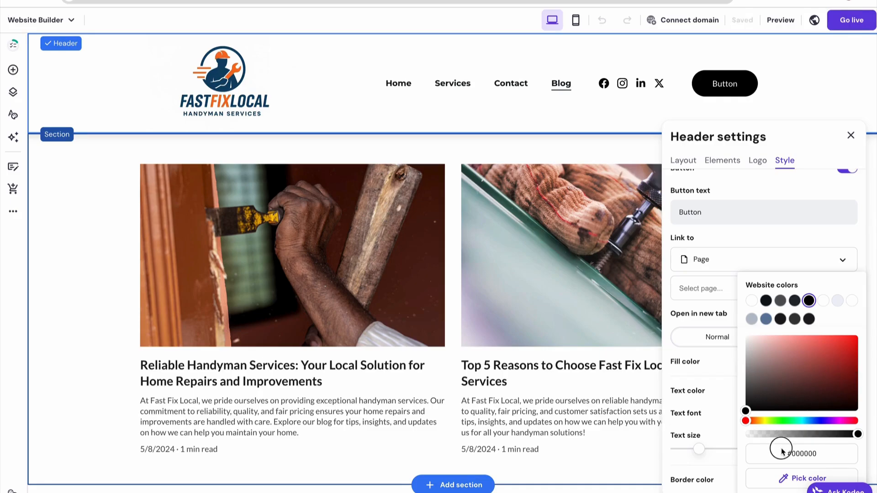
text(f66e1b)
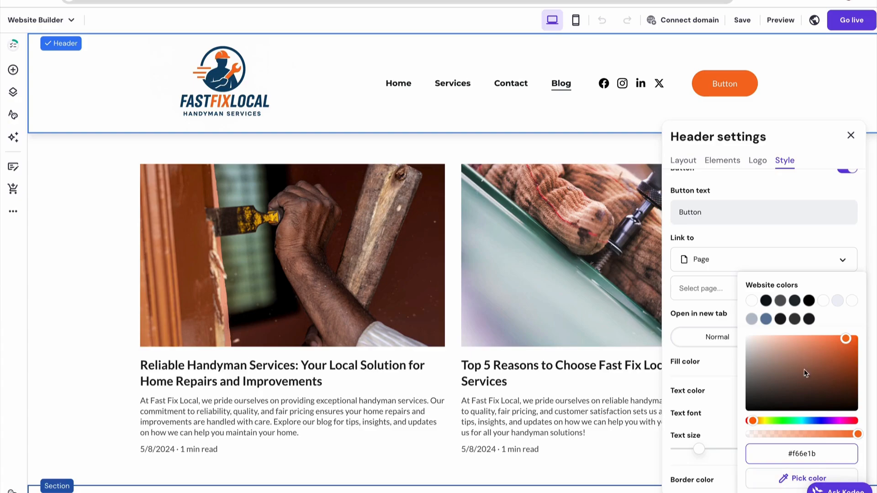
- Link the header button to the Contact page
click(762, 259)
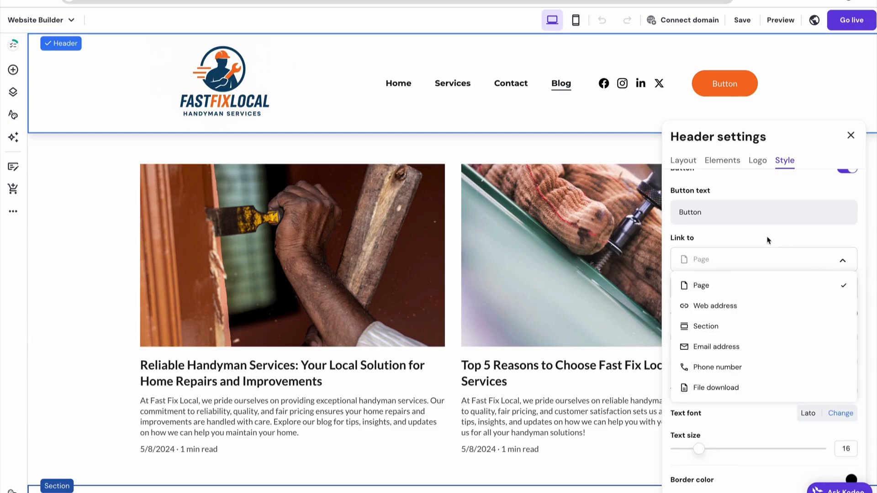
click(700, 285)
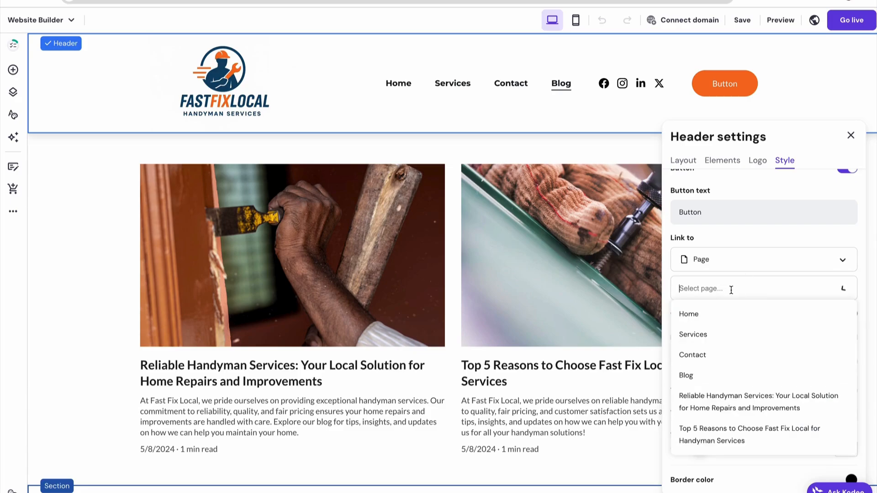
click(692, 355)
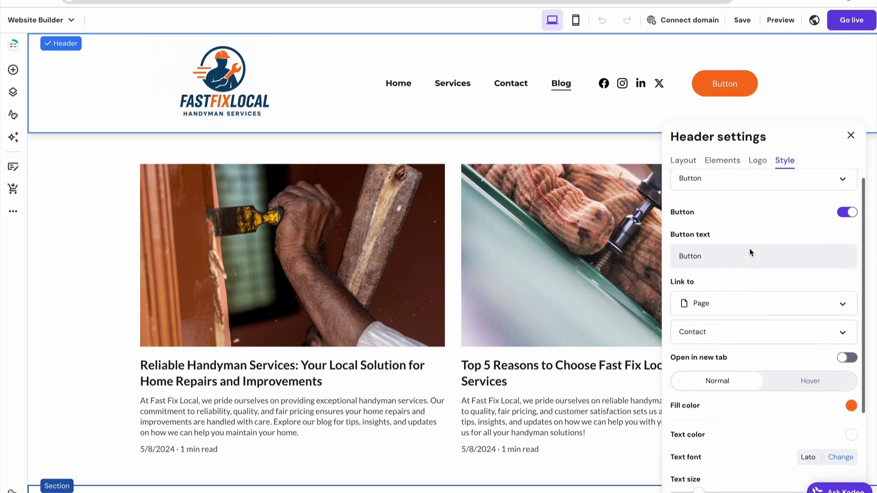
click(763, 189)
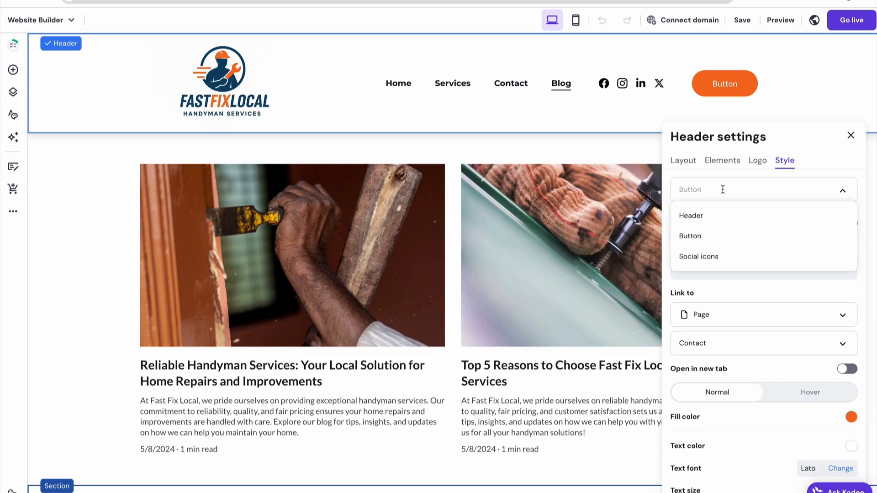
scroll(down, 3)
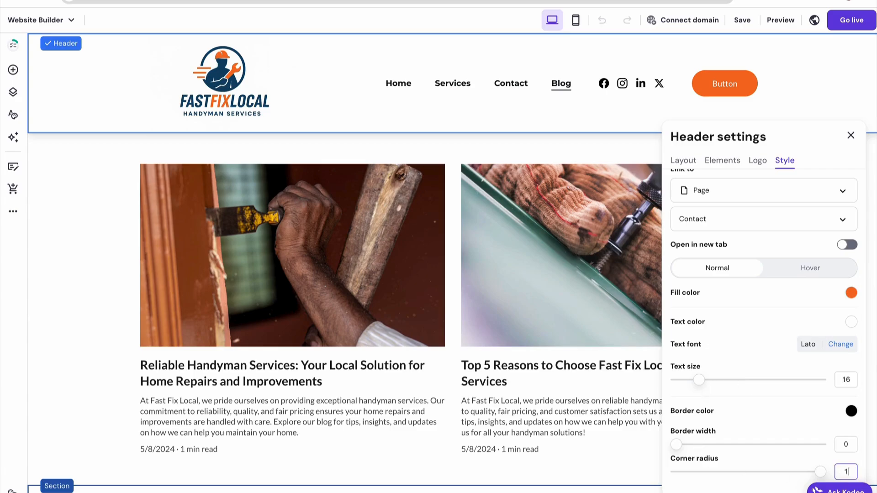
- Replace the header button label with 'Make an Appointment'
drag(820, 471, 734, 471)
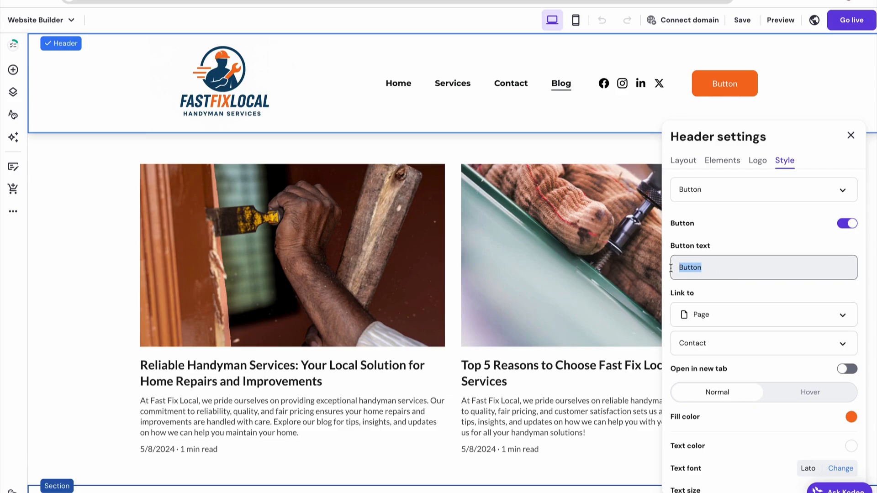
text(Con)
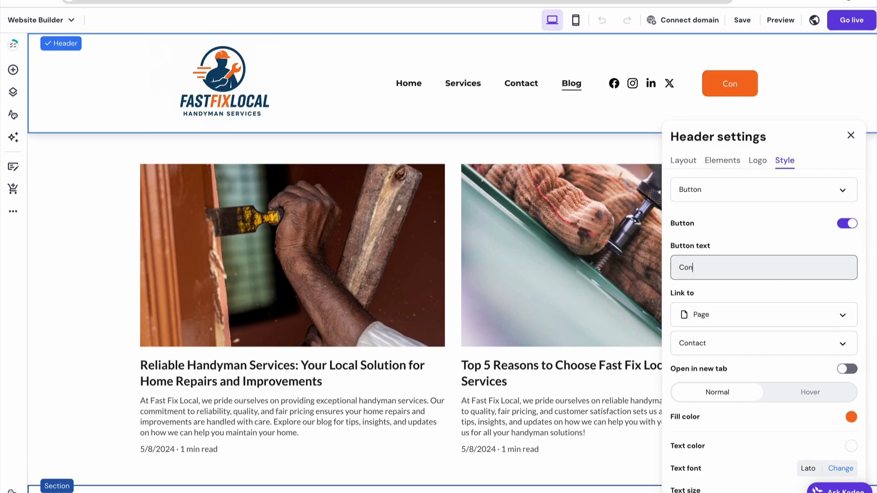
text(M)
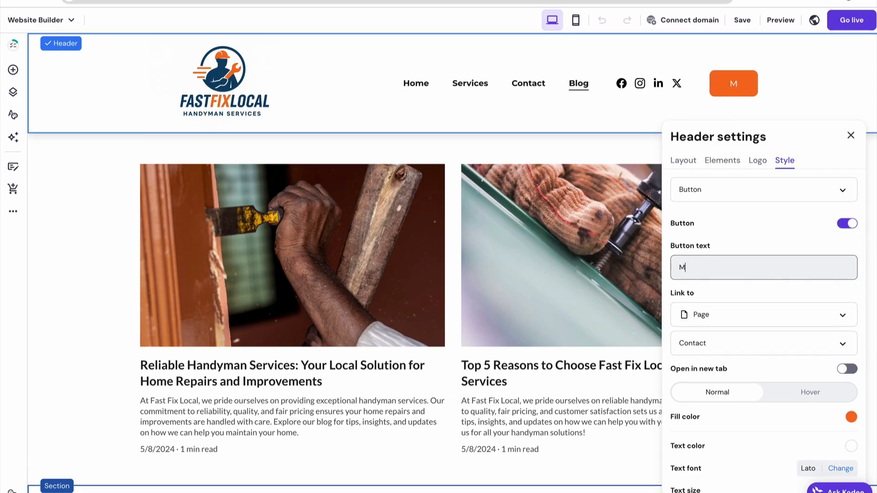
text(Make an Appointment)
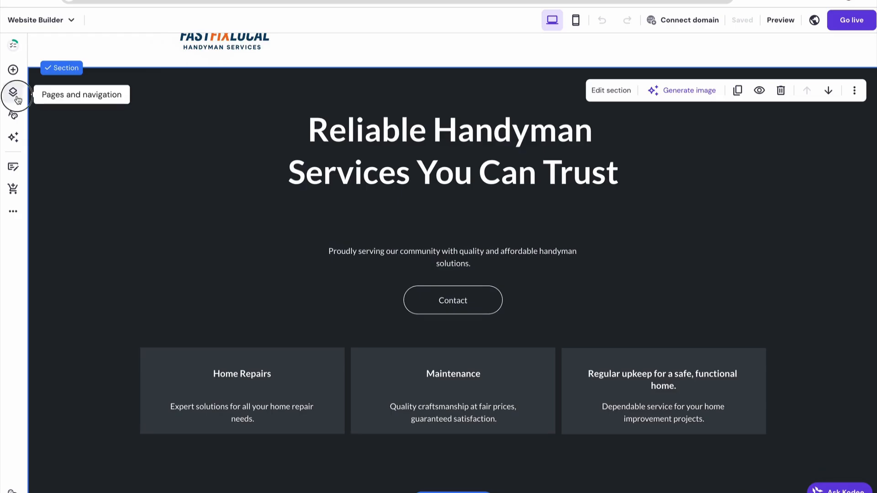
- Place Contact after Blog in Main navigation, then open the site-wide font styles
click(13, 92)
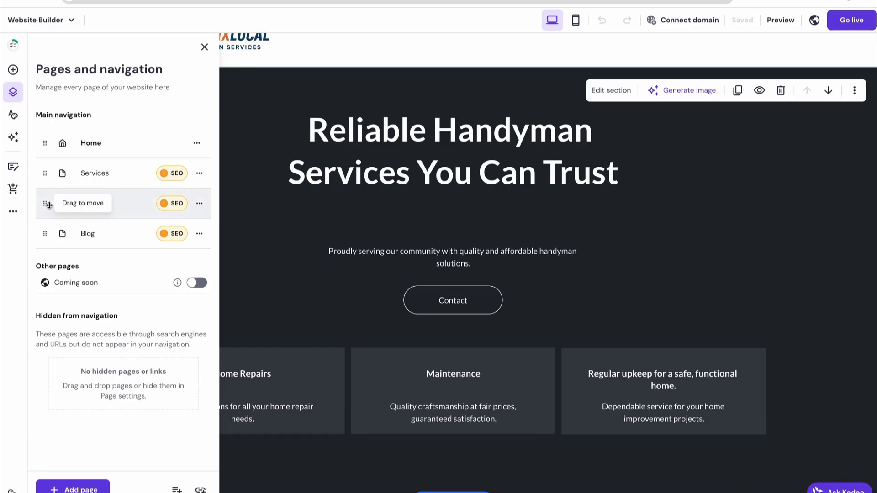
drag(47, 203, 47, 242)
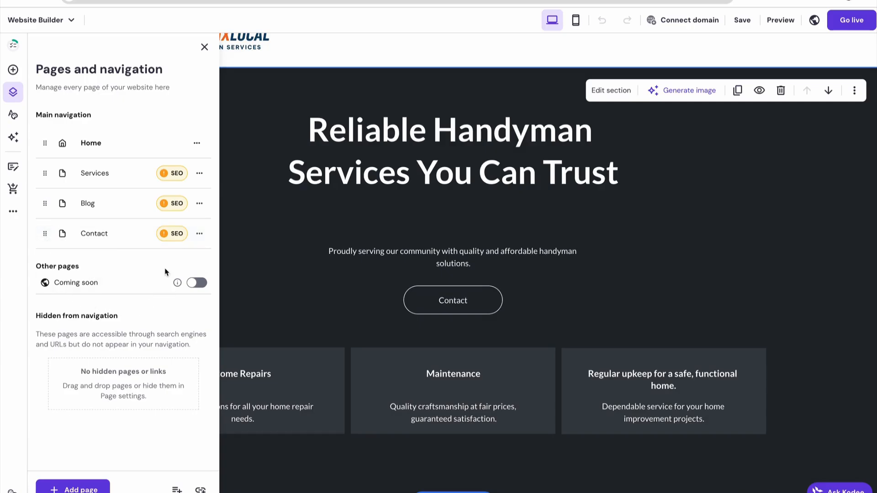
mouse_move(91, 142)
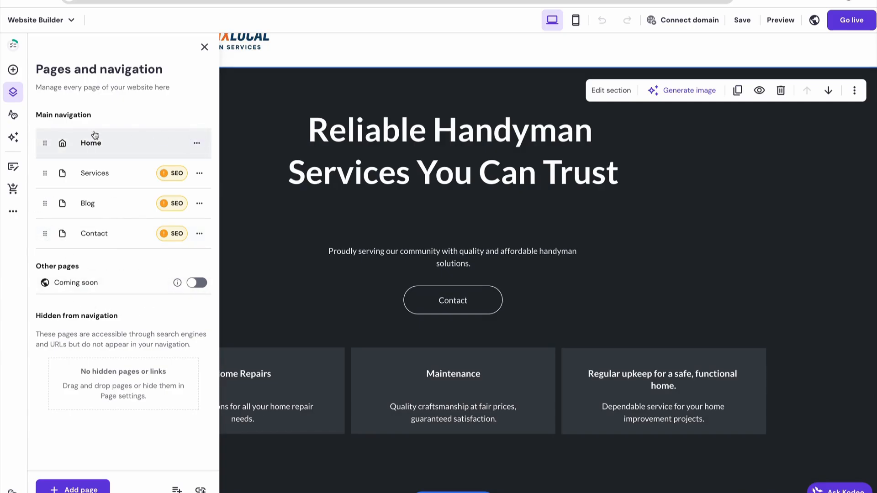
click(13, 115)
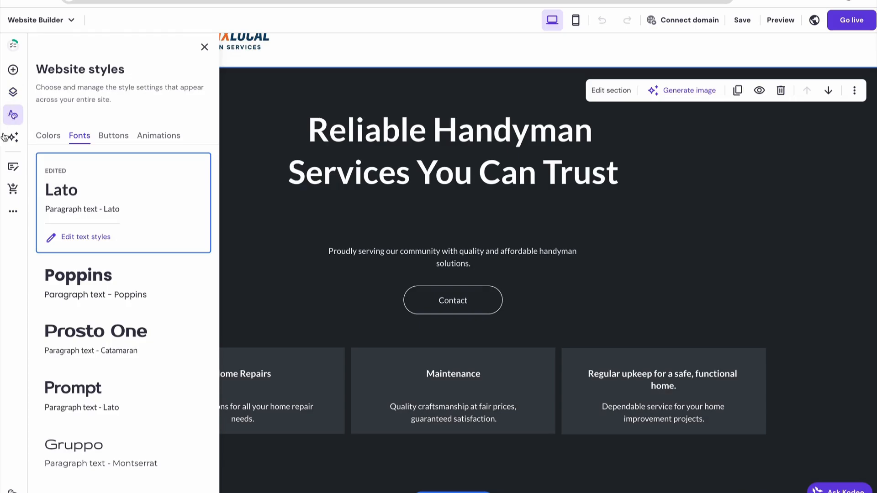
click(48, 135)
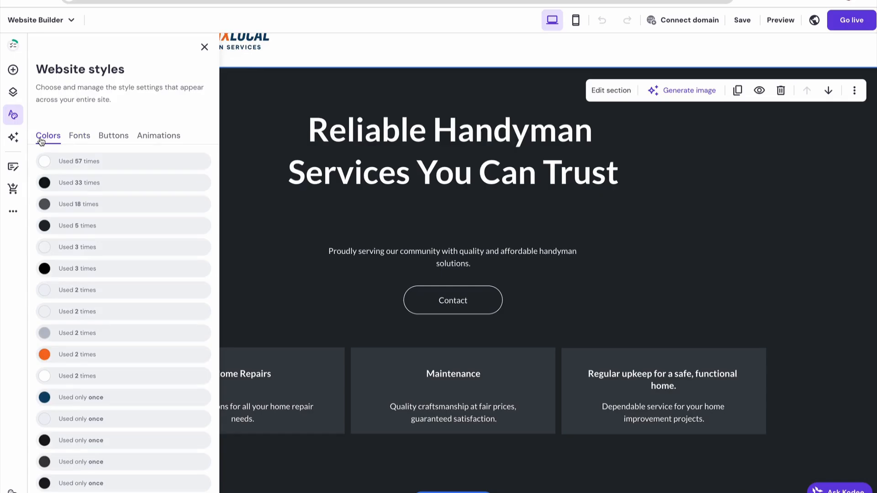
click(112, 136)
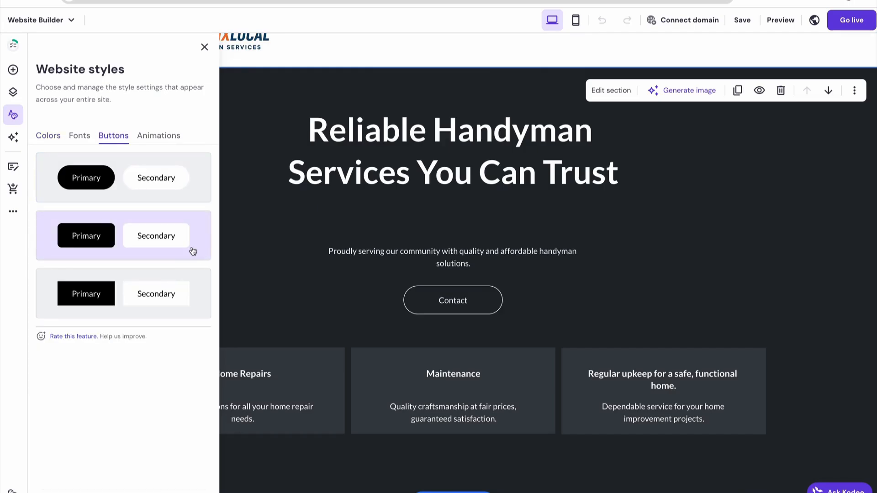
click(158, 135)
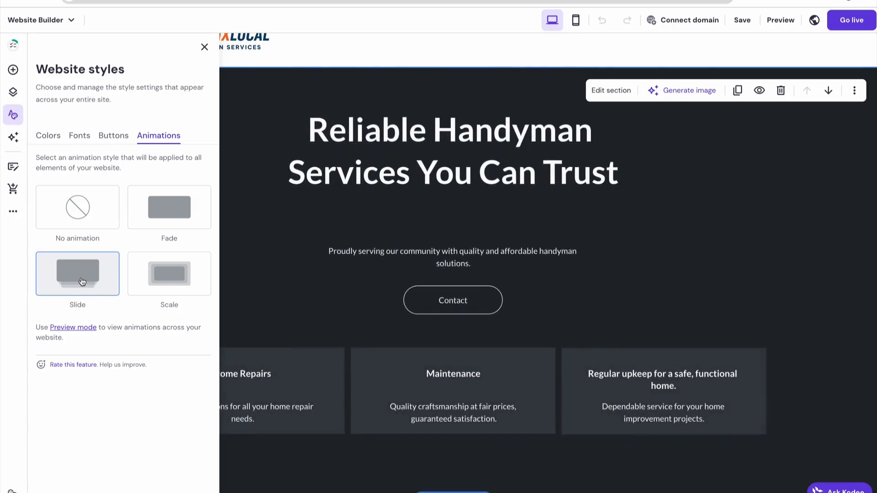
click(169, 207)
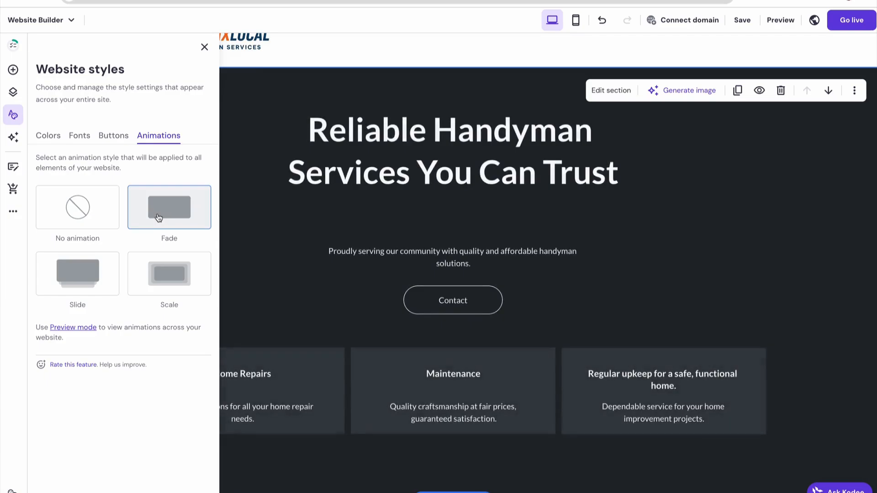
click(169, 274)
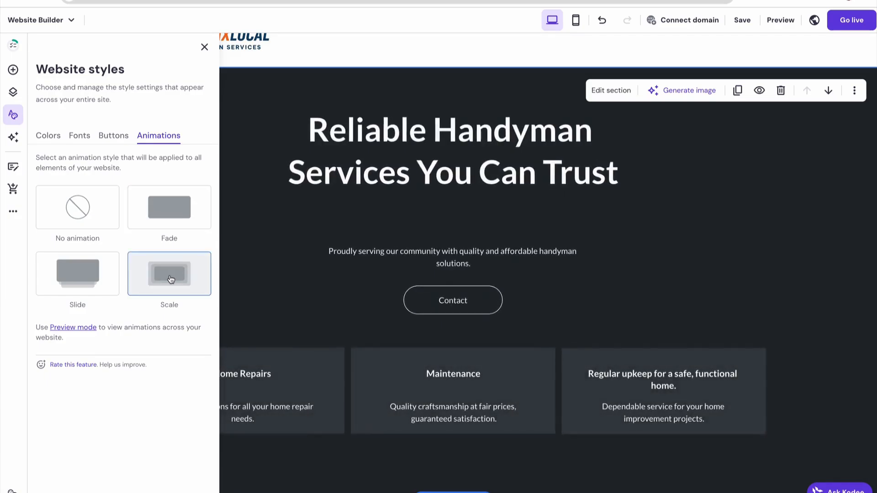
click(77, 274)
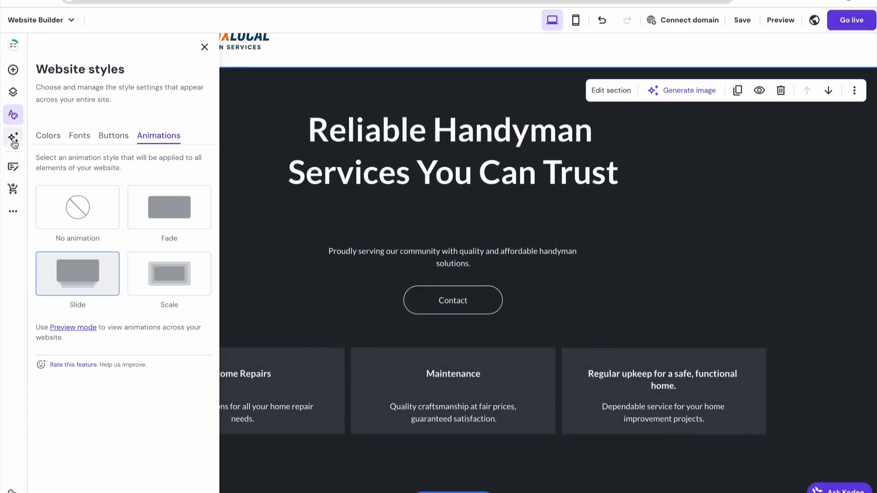
- Open the blog posts list, then the Add elements panel
click(13, 166)
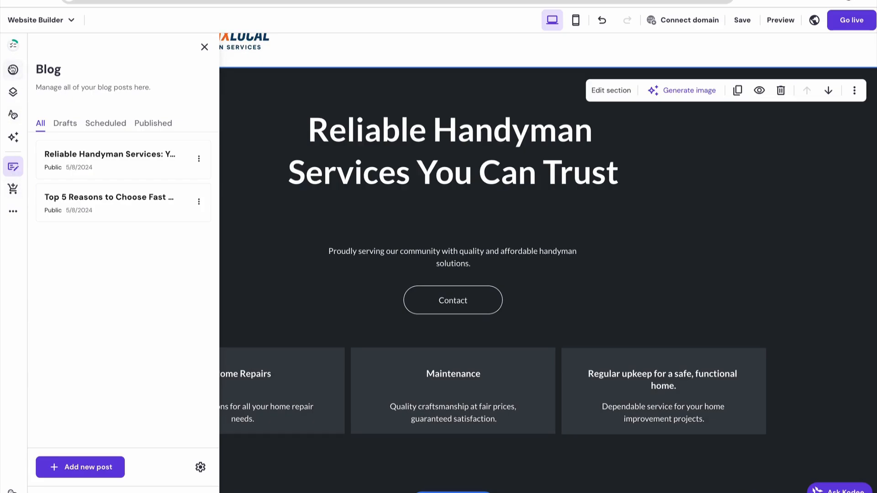
click(13, 69)
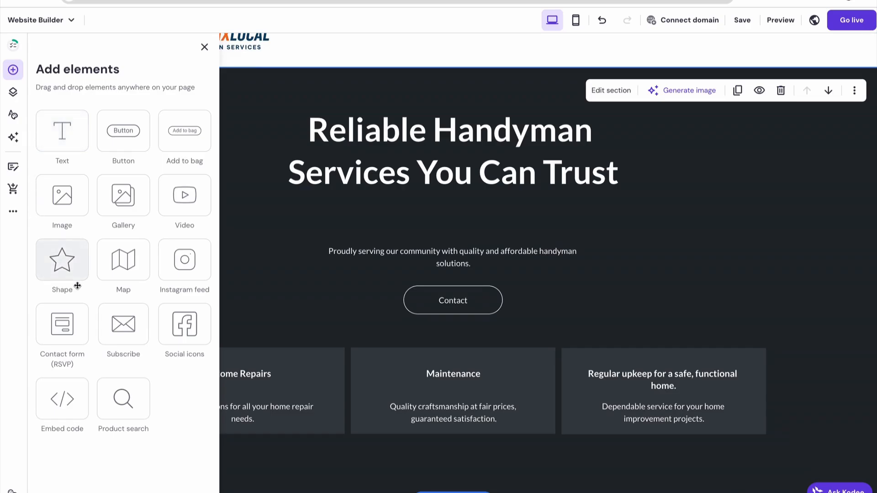
mouse_move(164, 385)
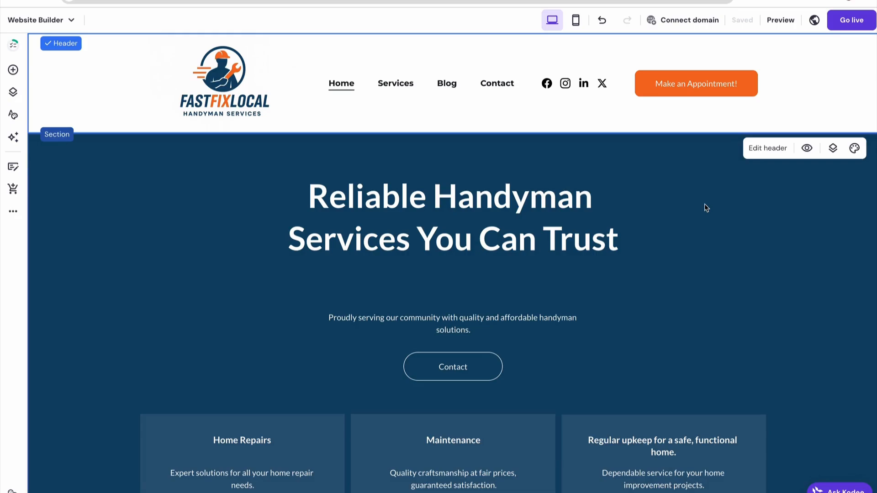
- Widen the hero subtitle onto one line and choose a smaller headline font size
scroll(down, 3)
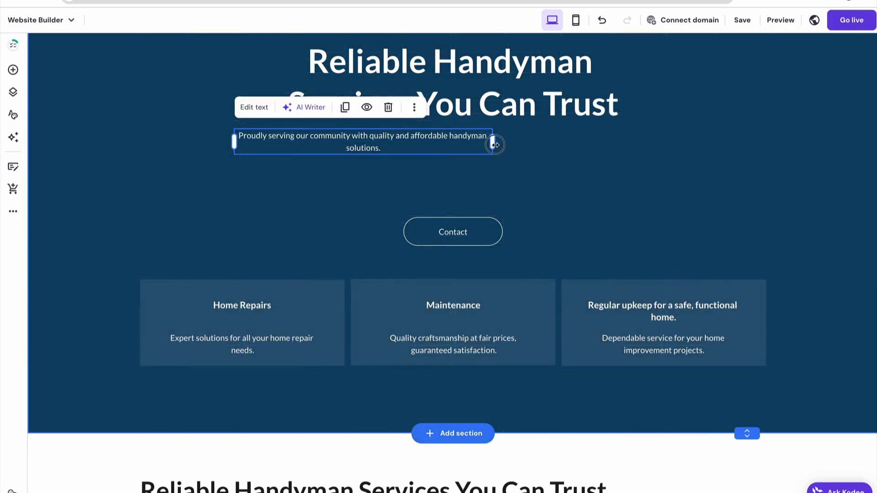
drag(493, 144, 766, 135)
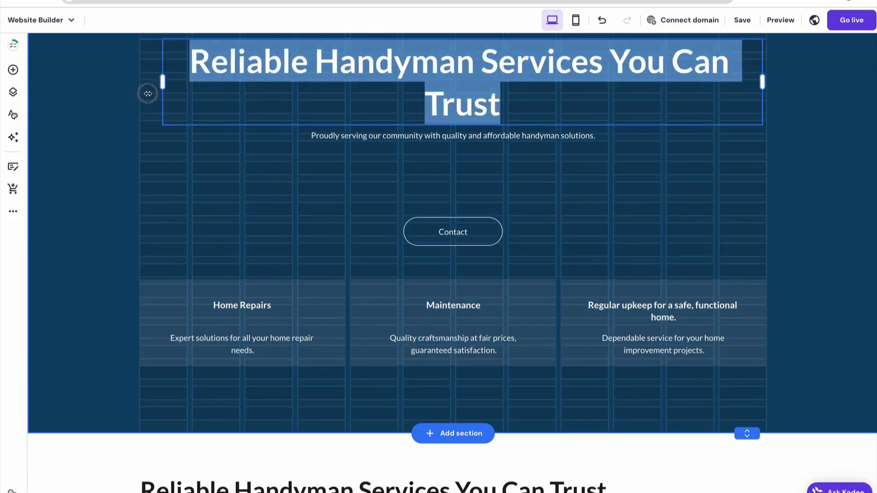
double_click(463, 62)
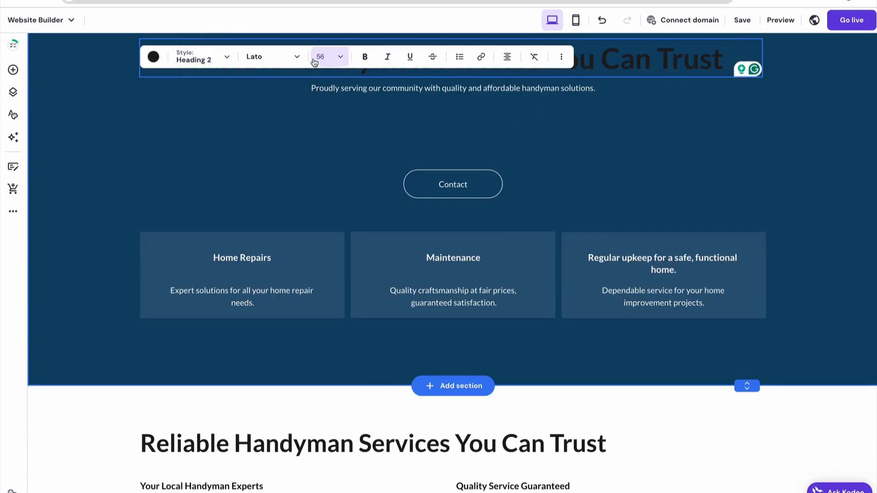
click(153, 56)
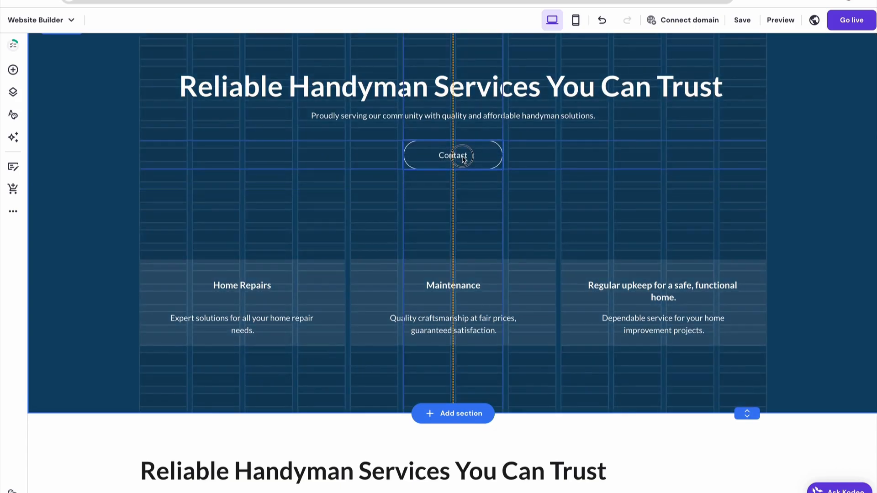
- Relabel the hero Contact button 'Make an Appointment' and close Button settings
click(453, 154)
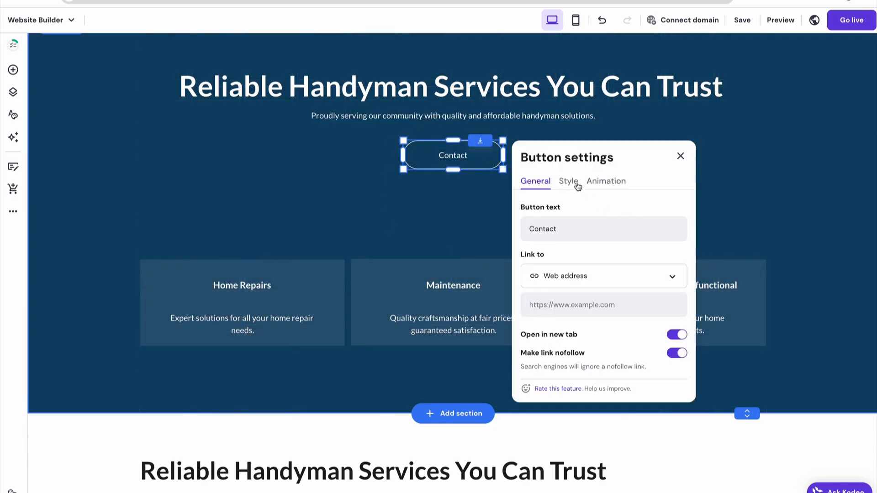
click(567, 181)
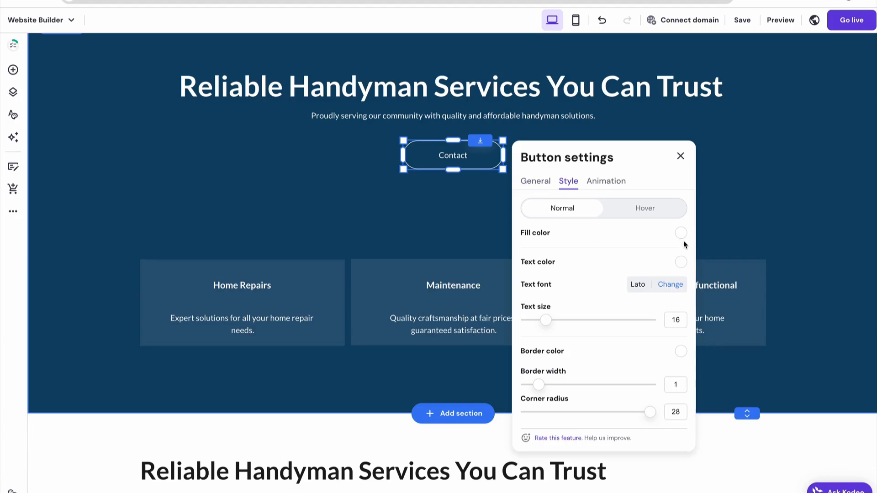
text(10)
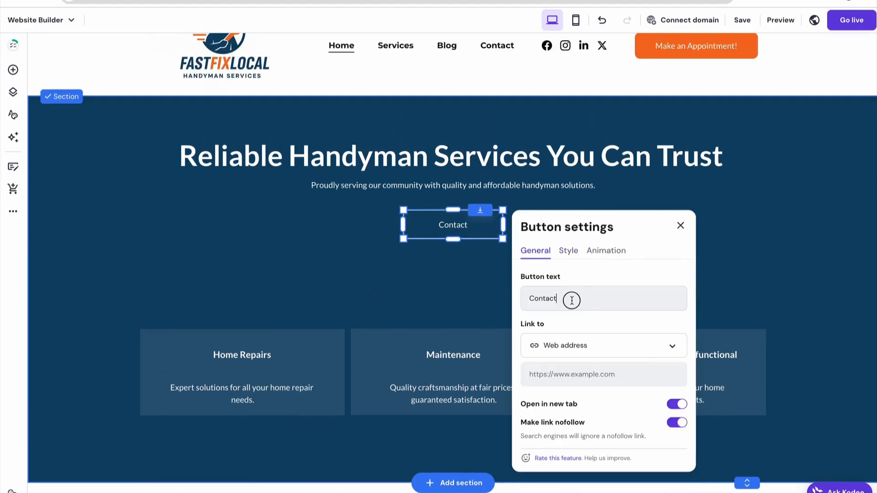
double_click(541, 299)
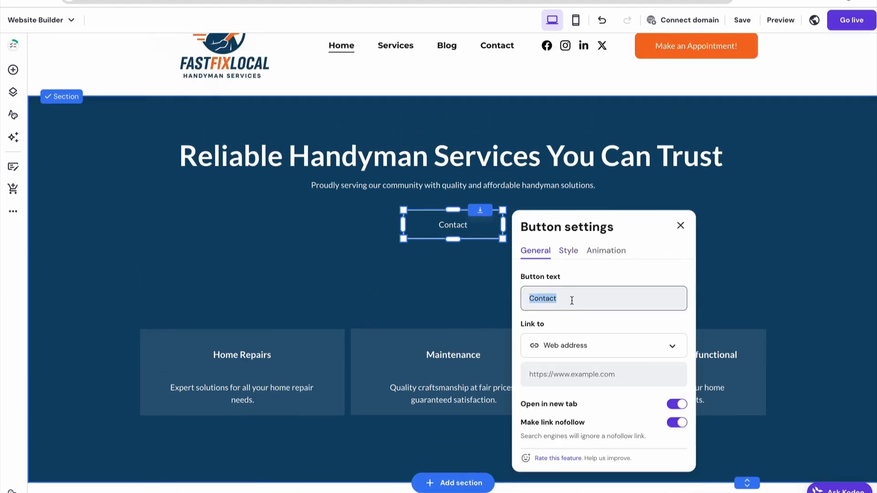
text(Make an Appointmen)
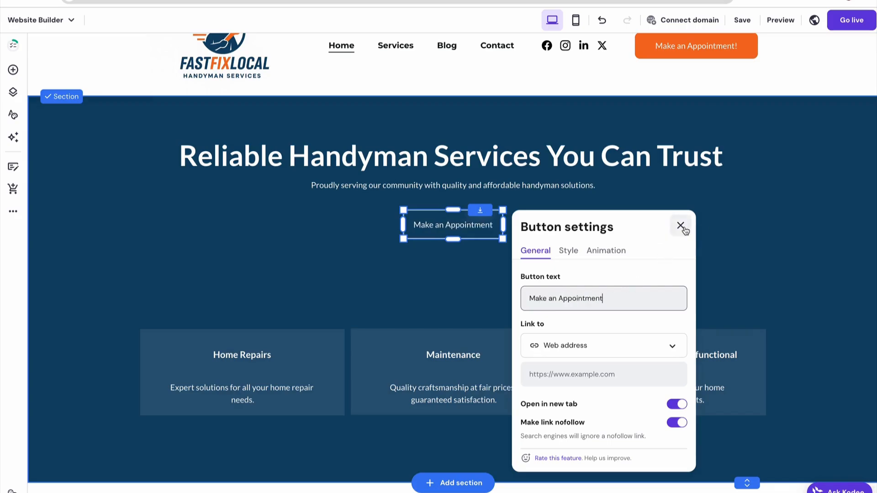
click(681, 226)
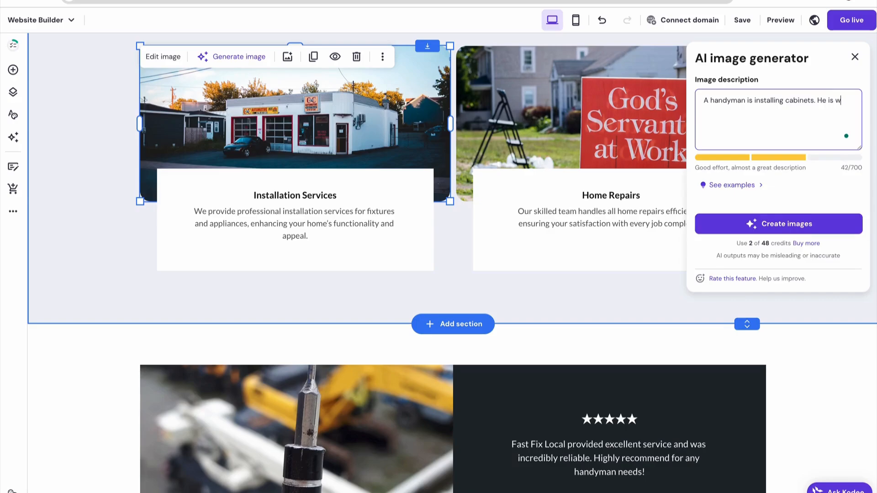
- Generate AI images of a handyman working on a kitchen remodel and use the first
text(orking on a kitchen)
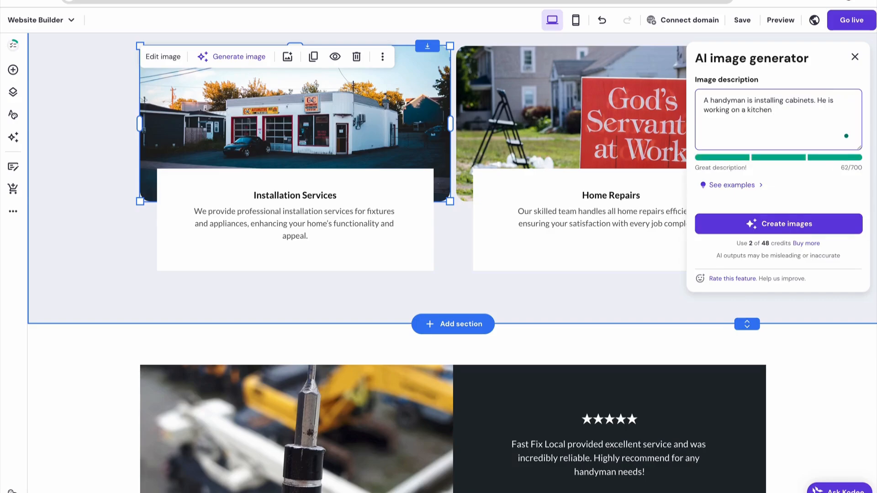
text(remodel)
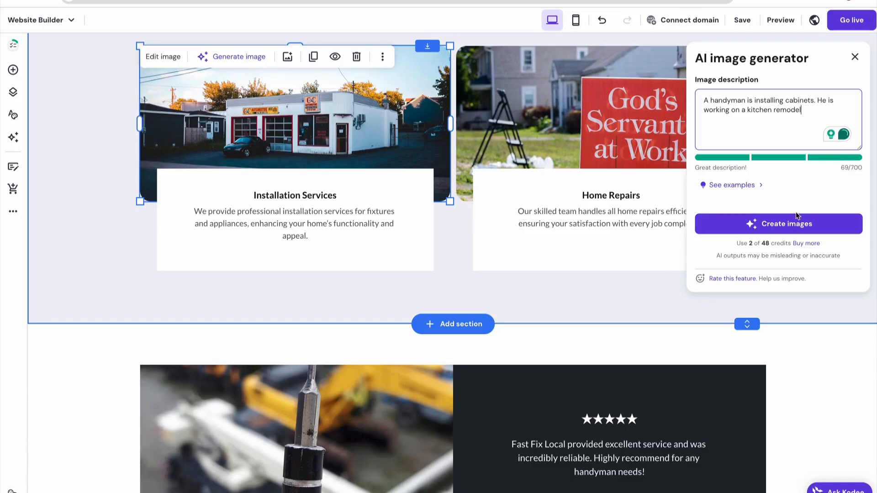
click(777, 224)
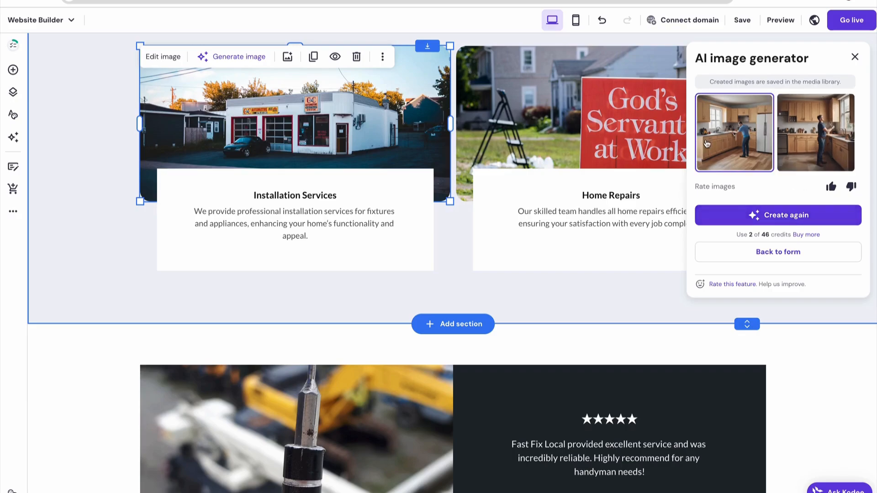
click(734, 132)
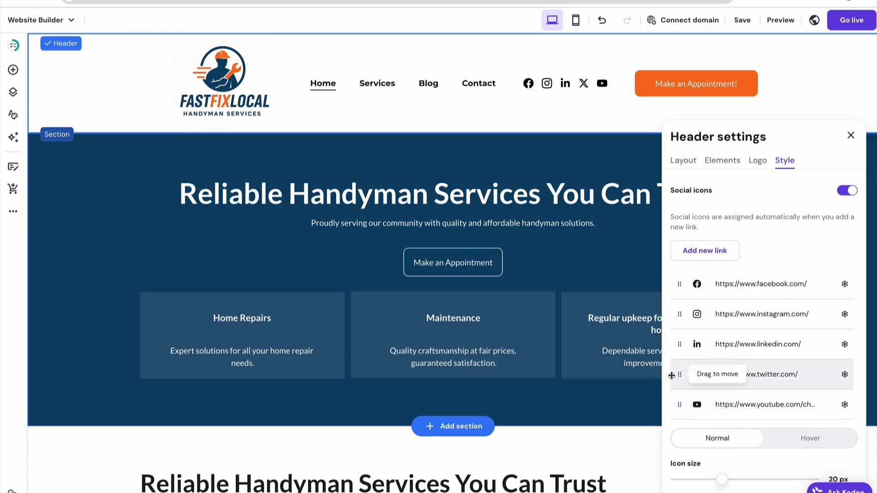
click(845, 374)
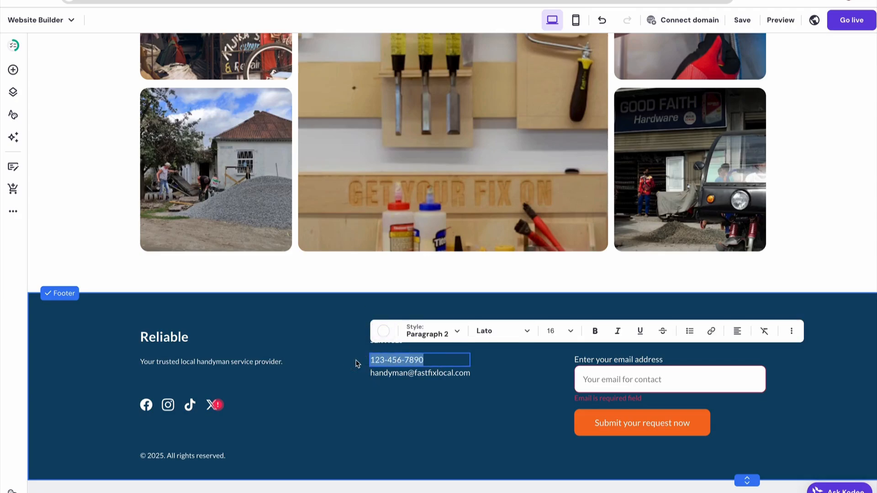
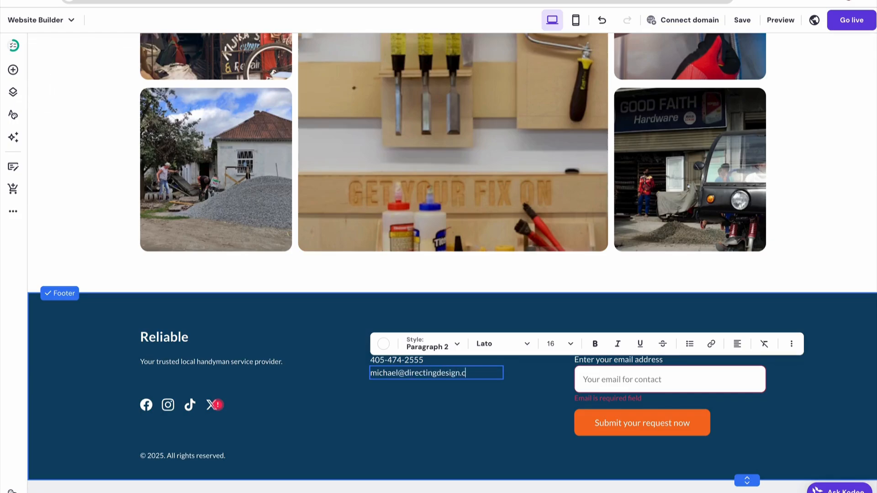
click(711, 344)
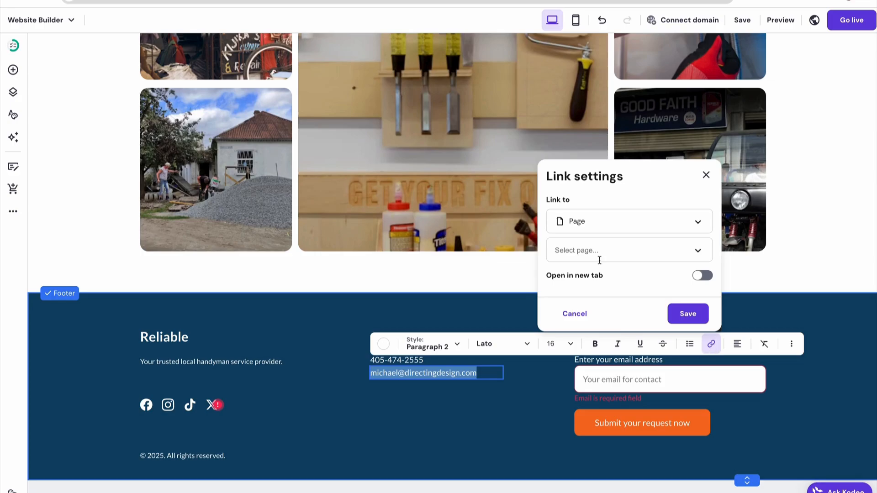
click(628, 220)
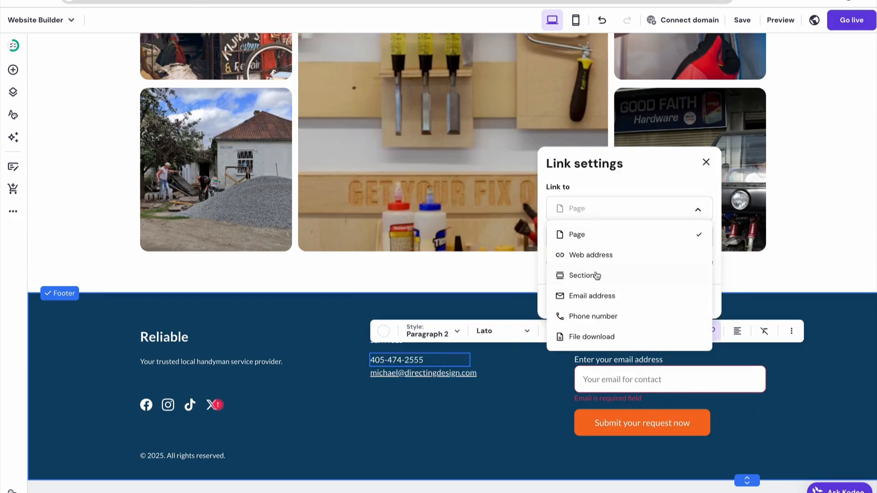
click(593, 316)
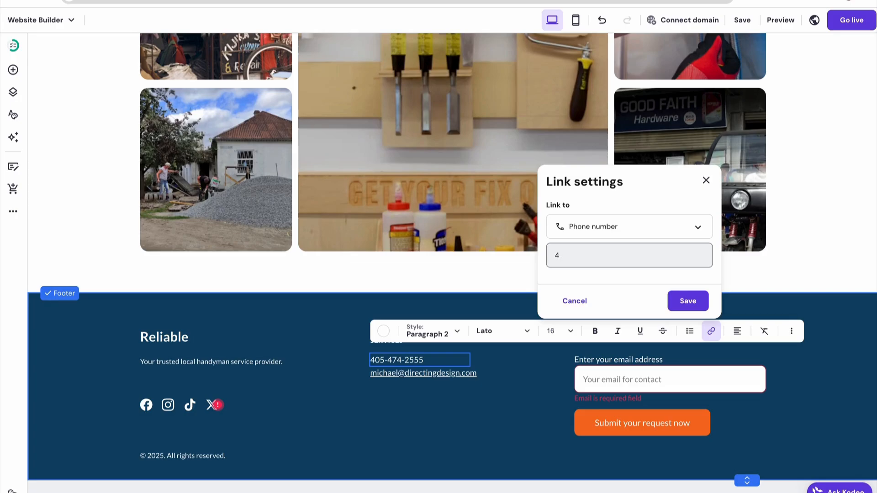
text(05-474-25)
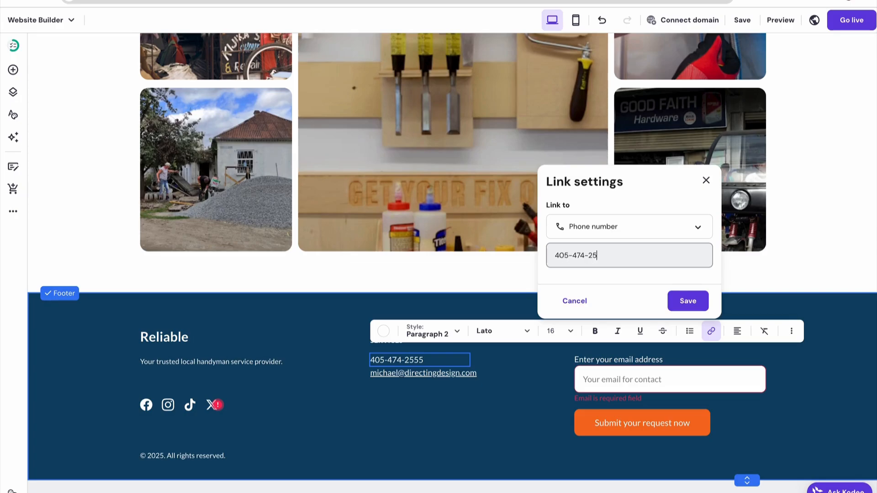
click(780, 20)
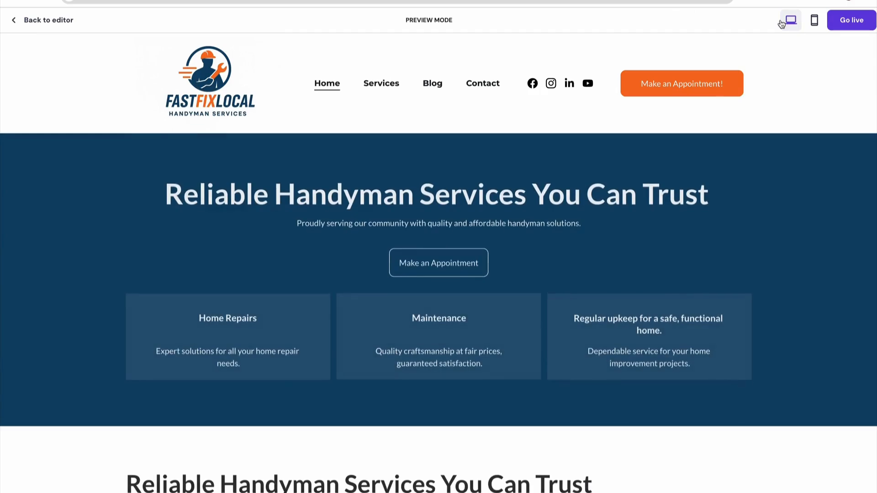
- Scroll through the home page preview, then browse the Services page preview
scroll(down, 3)
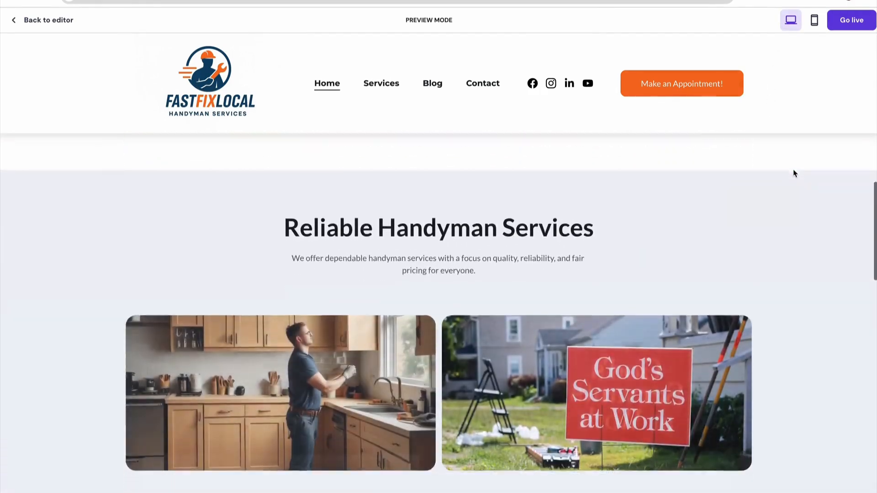
scroll(down, 3)
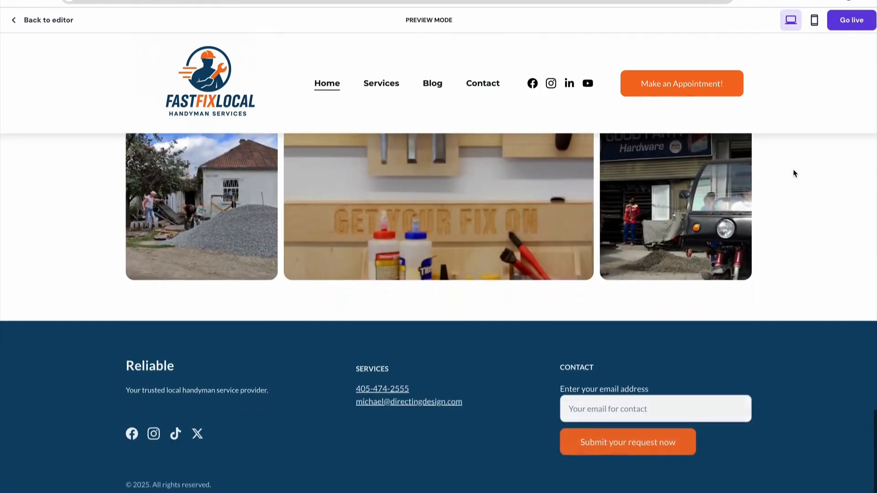
click(381, 84)
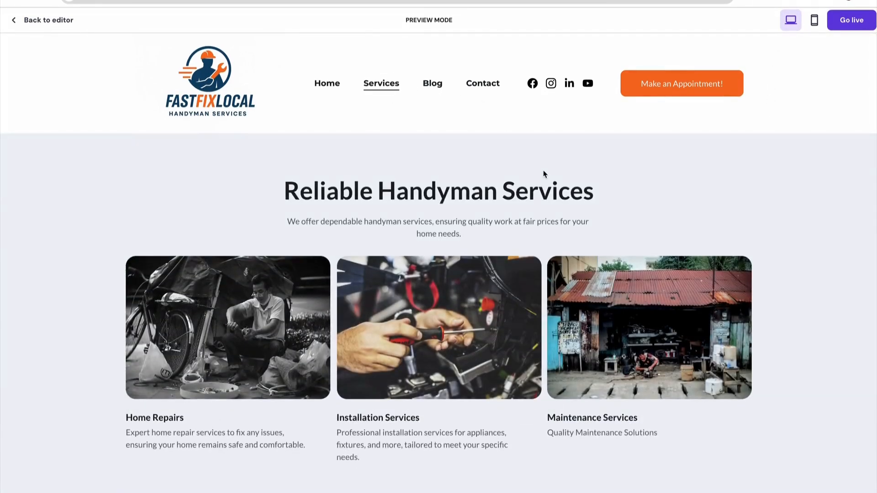
scroll(down, 3)
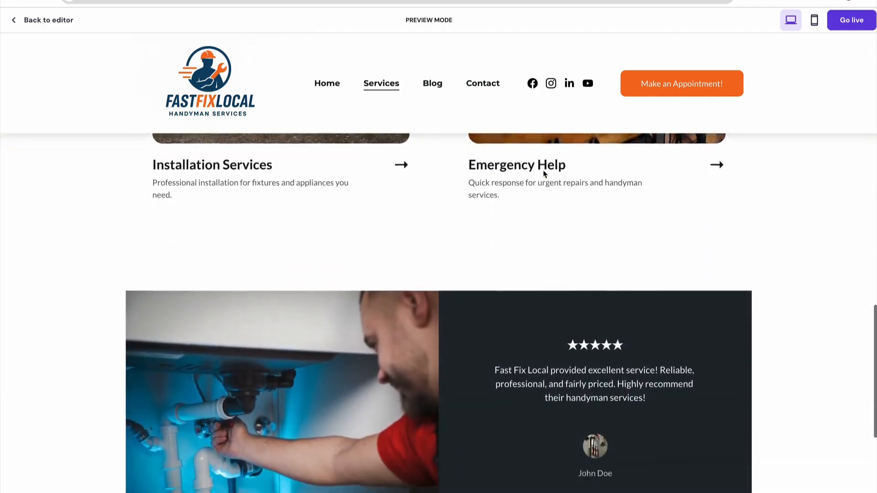
scroll(up, 3)
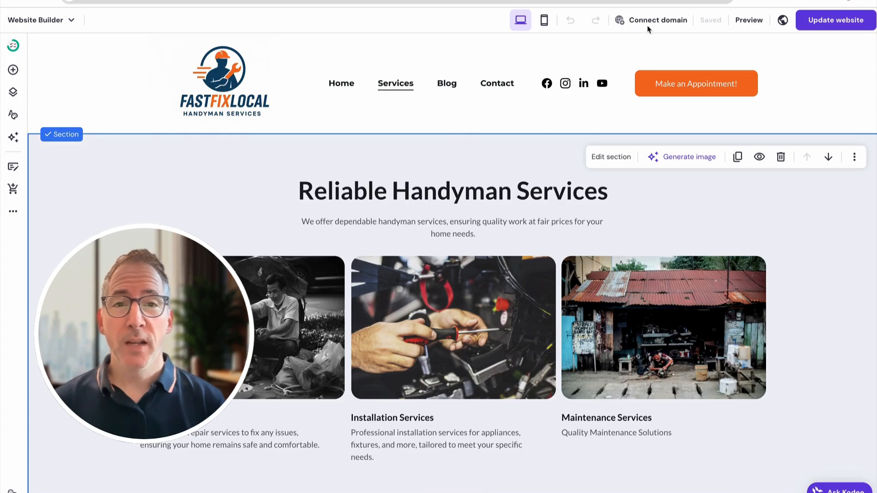
- Connect the owned domain fastfixlocal.com to the Fast Fix Local site
click(657, 20)
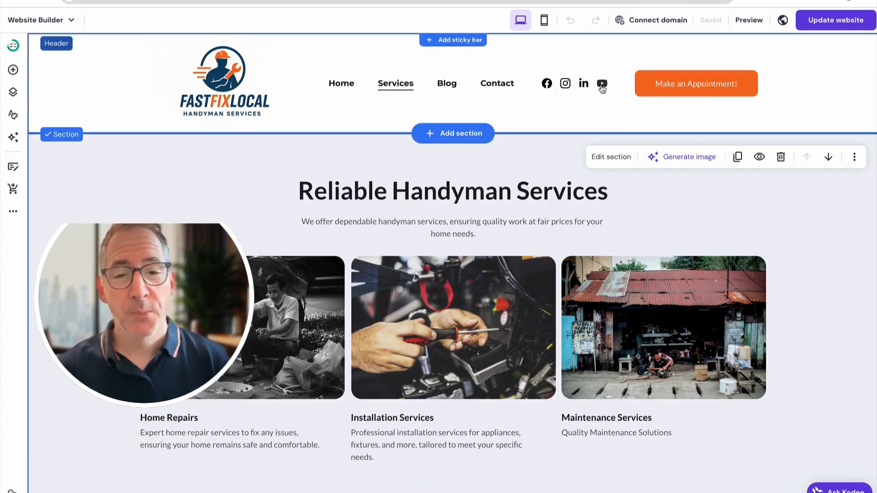
click(657, 20)
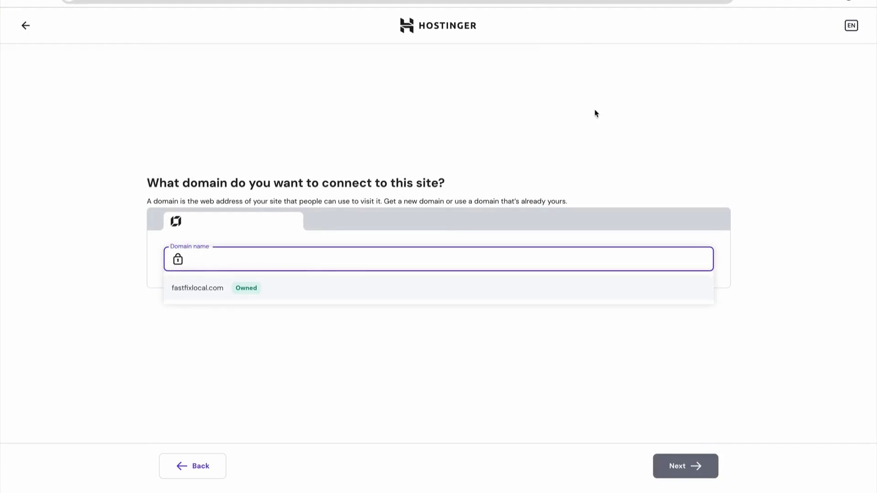
click(198, 288)
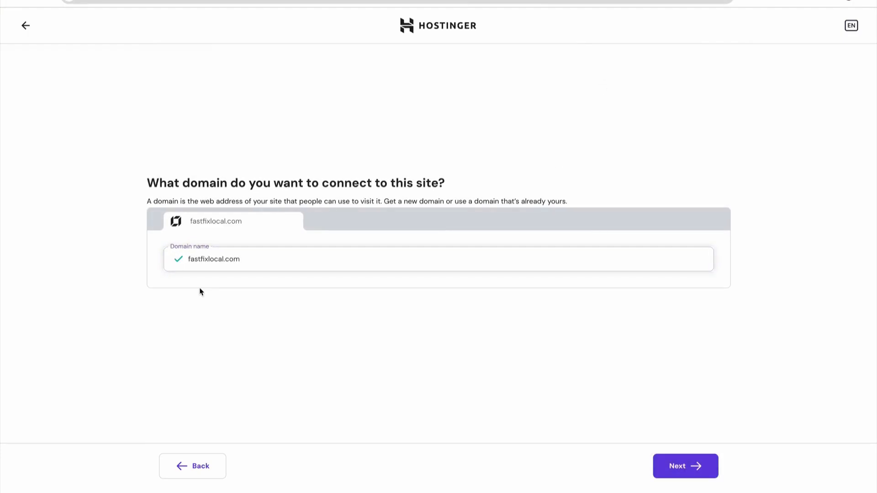
click(685, 466)
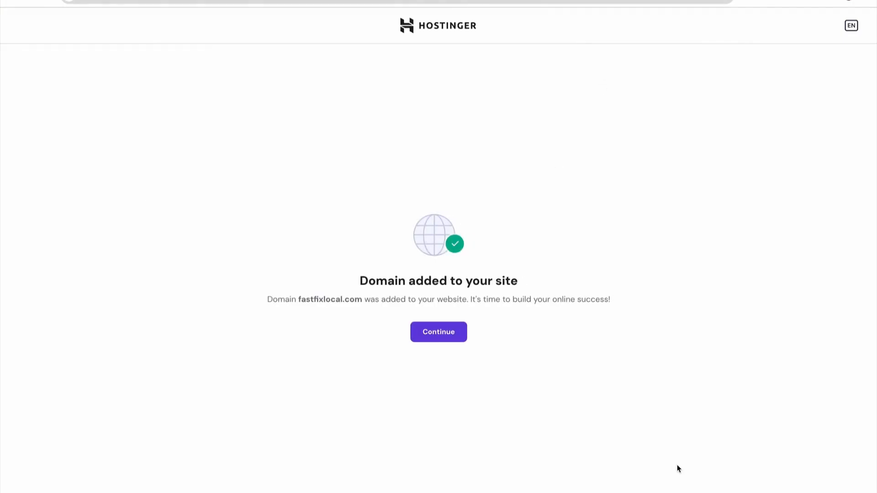
click(439, 332)
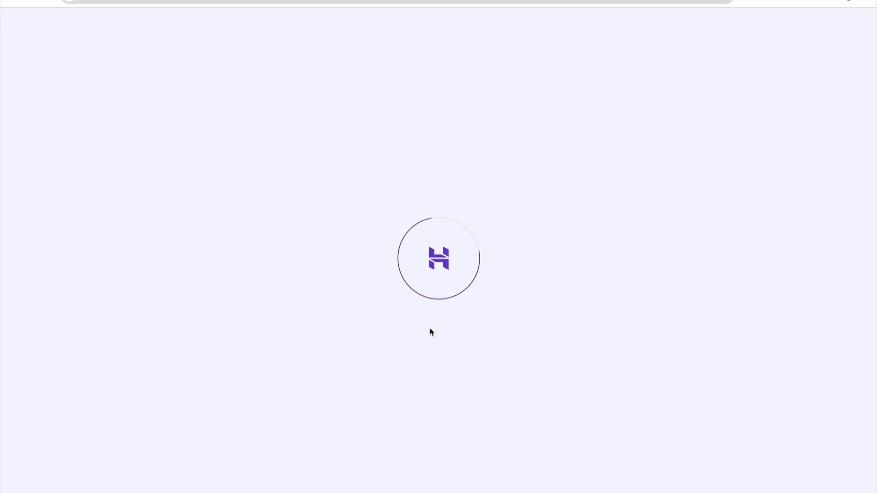